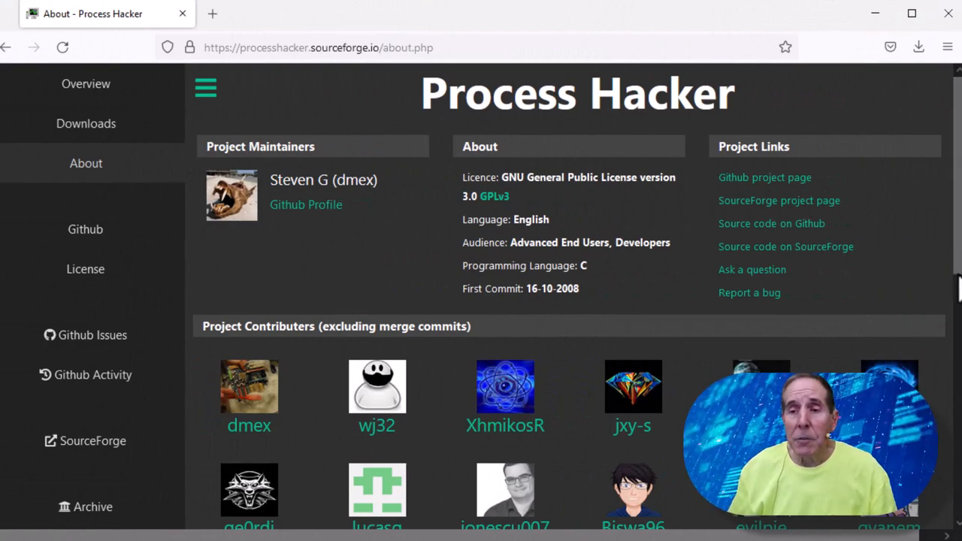
- Scroll the About page, then go to the Process Hacker 2.39 Downloads page
scroll("down", 3)
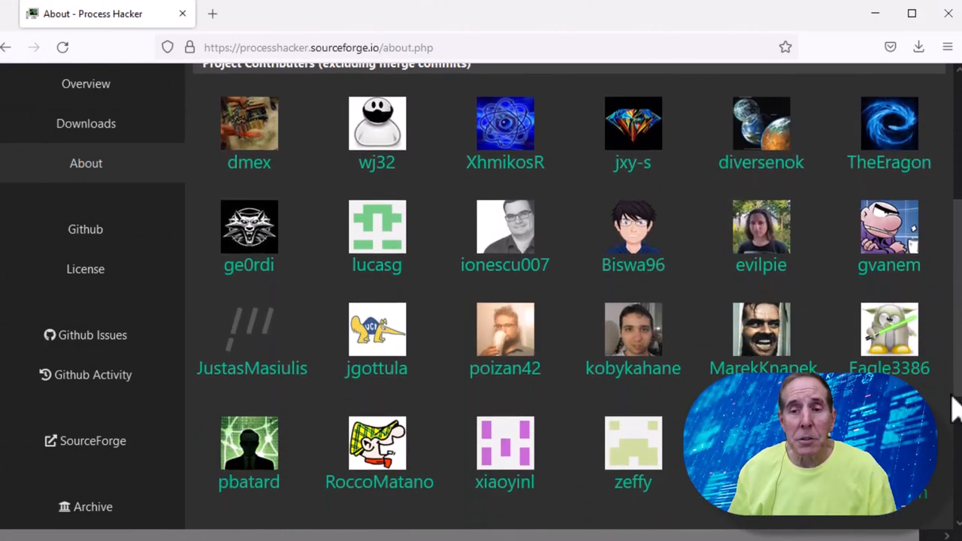
left_click(86, 123)
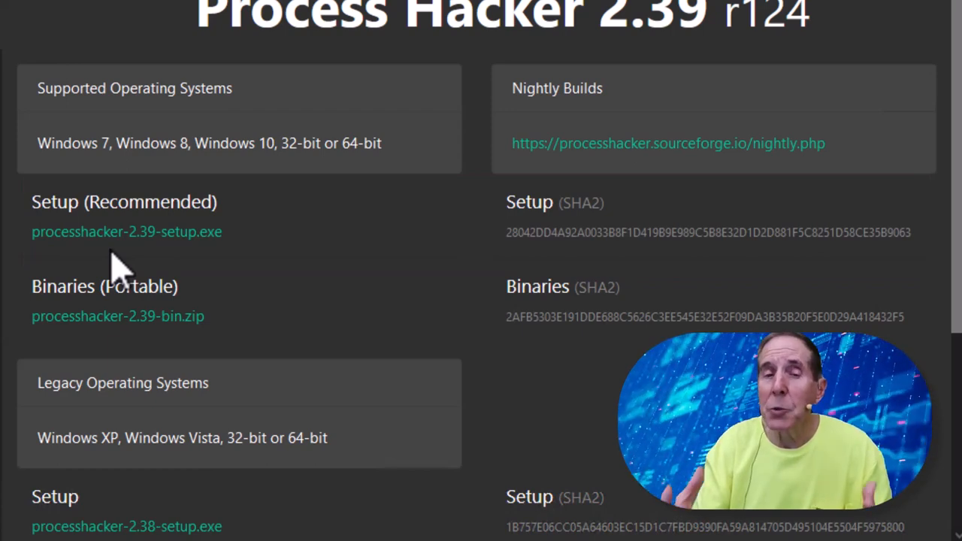
mouse_move(121, 320)
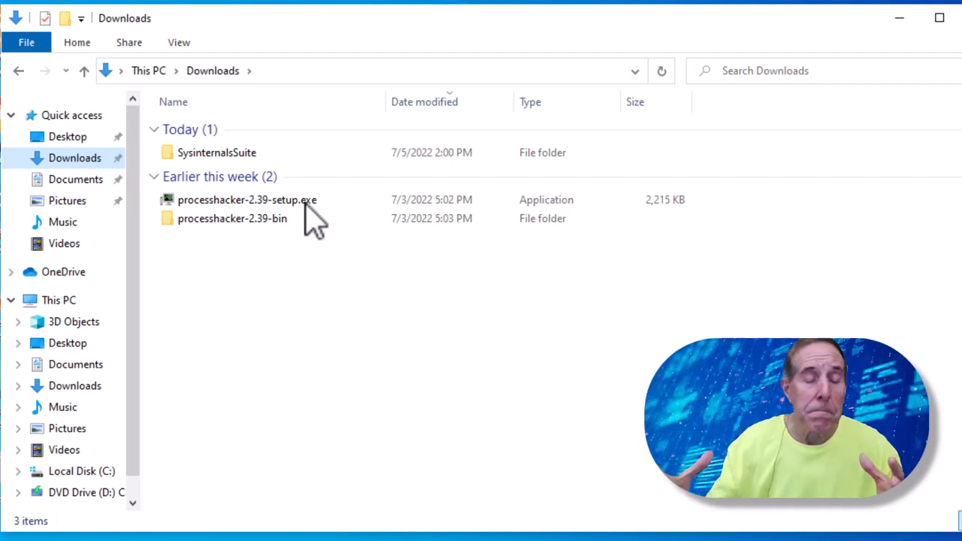
double_click(246, 199)
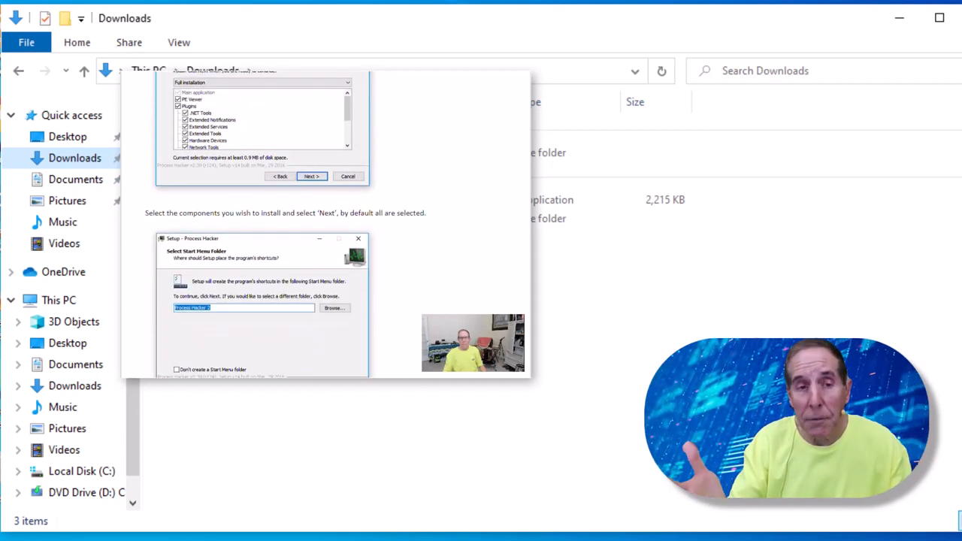
left_click(311, 176)
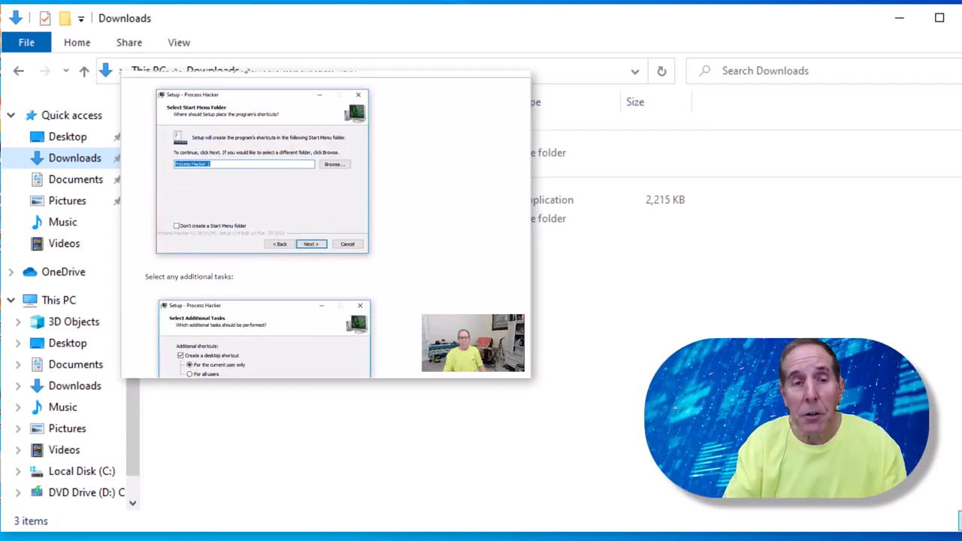
left_click(310, 243)
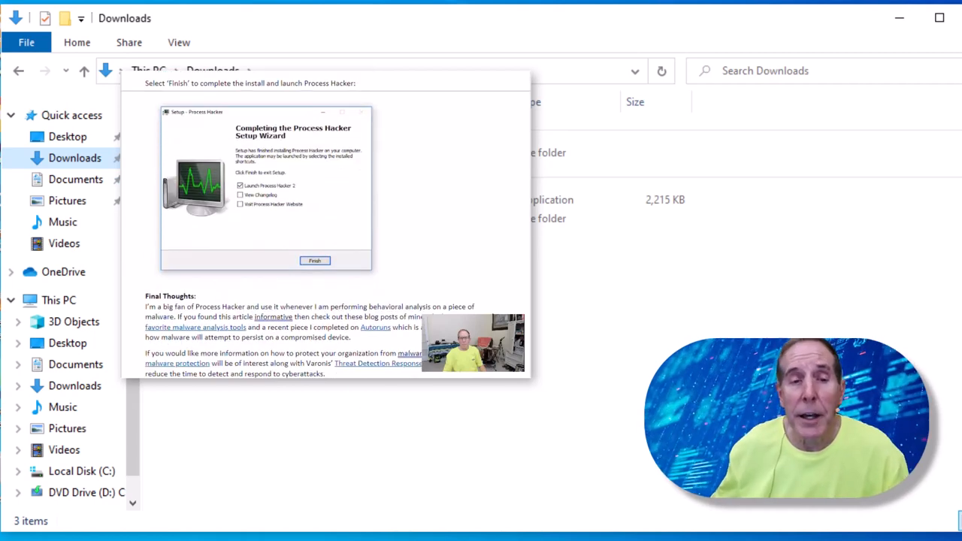
left_click(315, 261)
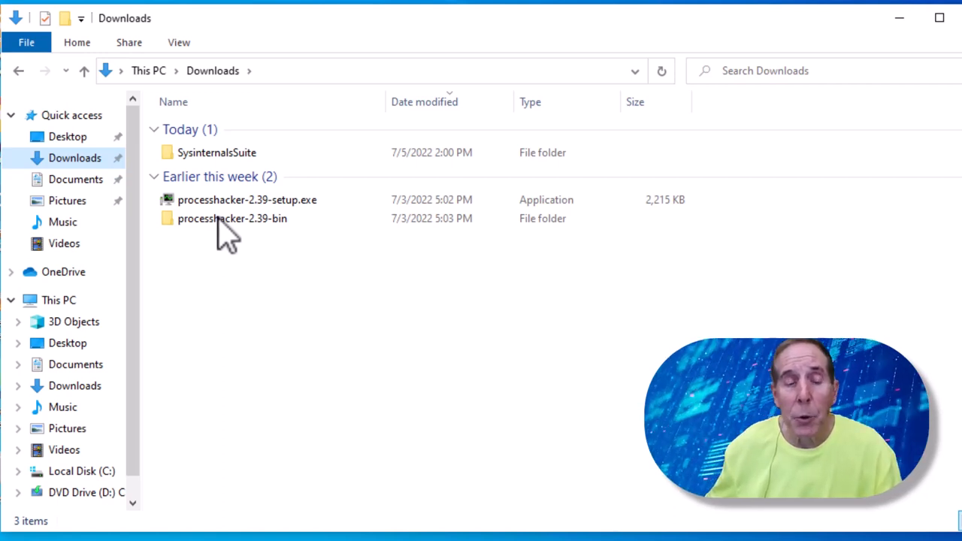
- Browse into processhacker-2.39-bin\x64 and view the context actions for ProcessHacker.exe
double_click(232, 218)
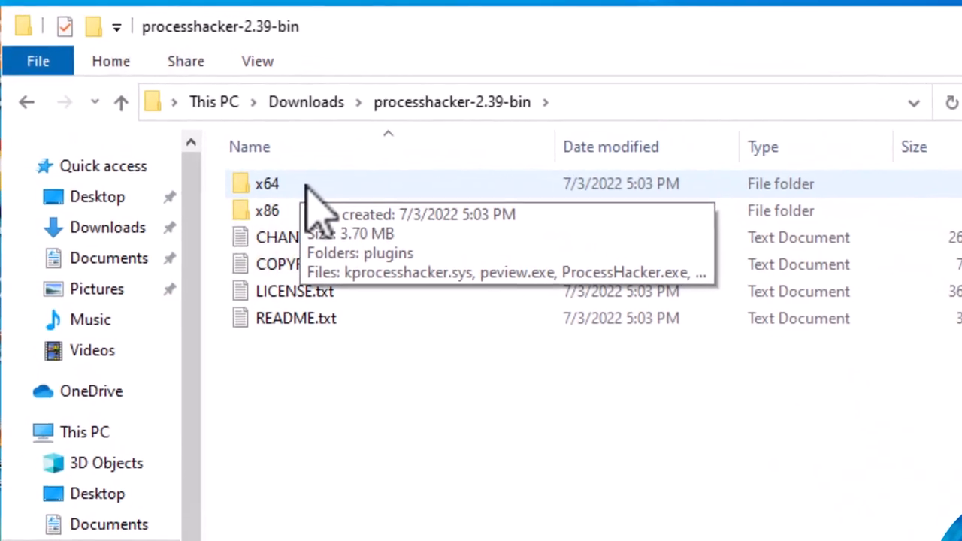
double_click(267, 183)
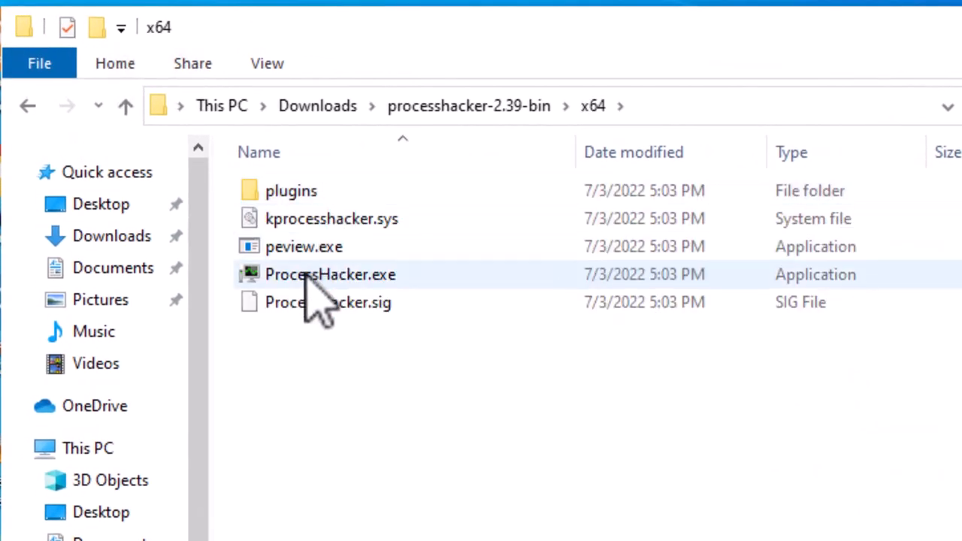
right_click(329, 274)
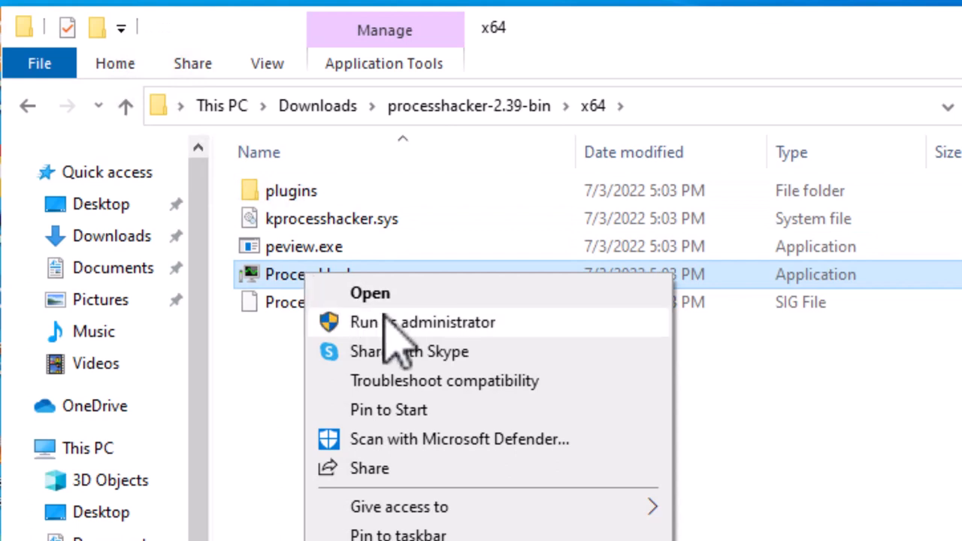
mouse_move(398, 346)
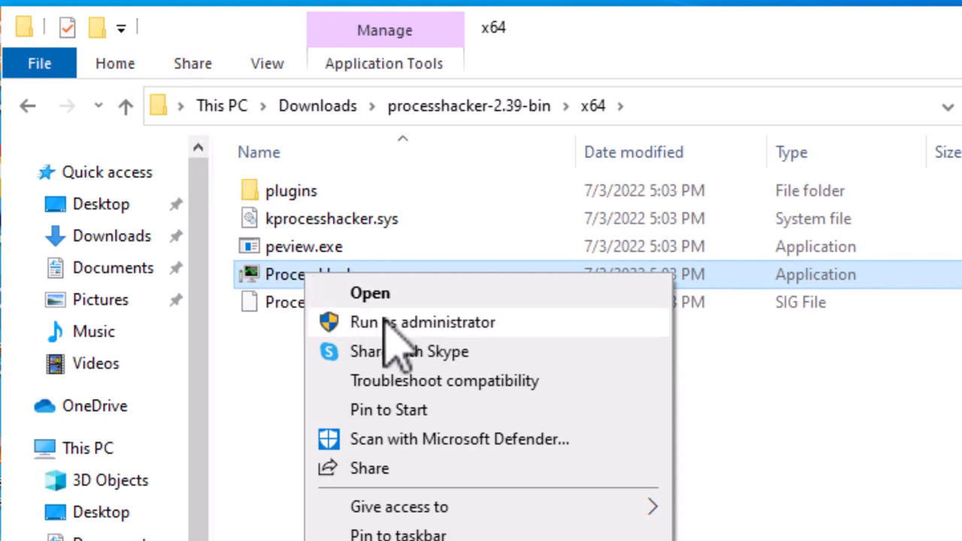
mouse_move(248, 406)
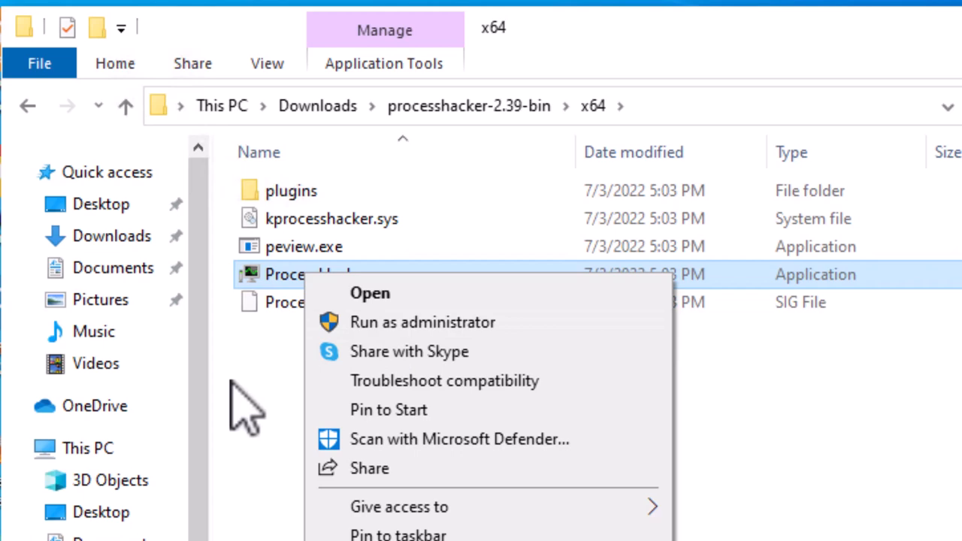
double_click(290, 191)
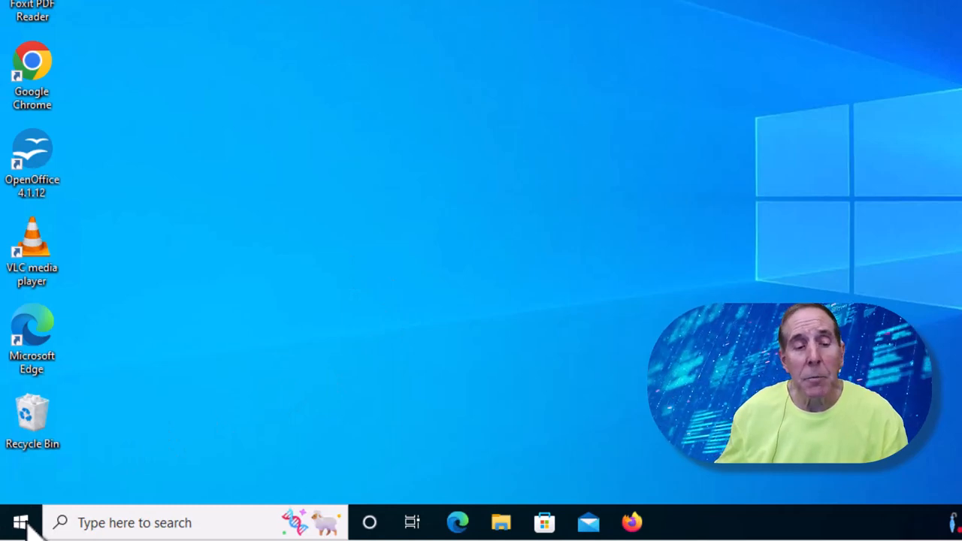
- Launch Process Hacker from the desktop so its Processes tab is listed
right_click(21, 522)
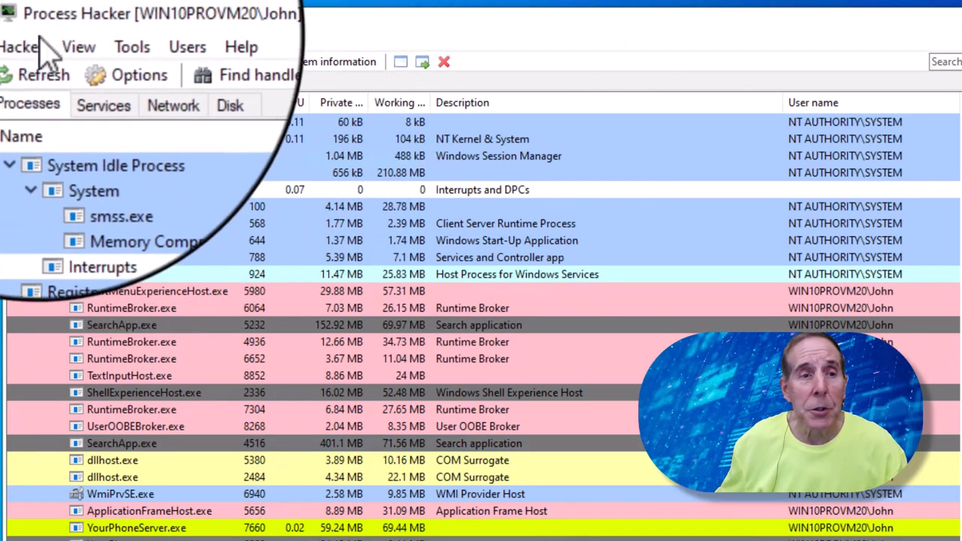
- Choose Show details for all processes and approve the UAC elevation prompt
left_click(19, 47)
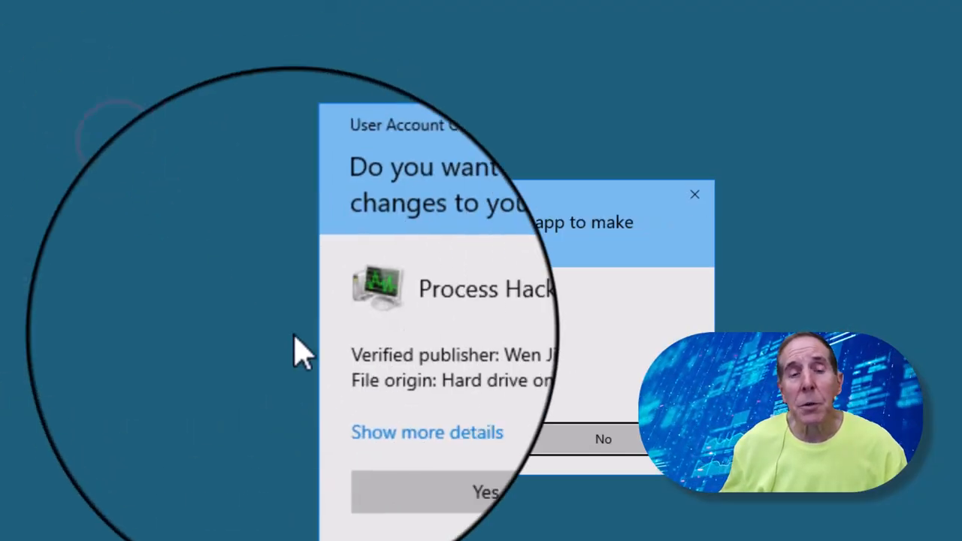
left_click(487, 491)
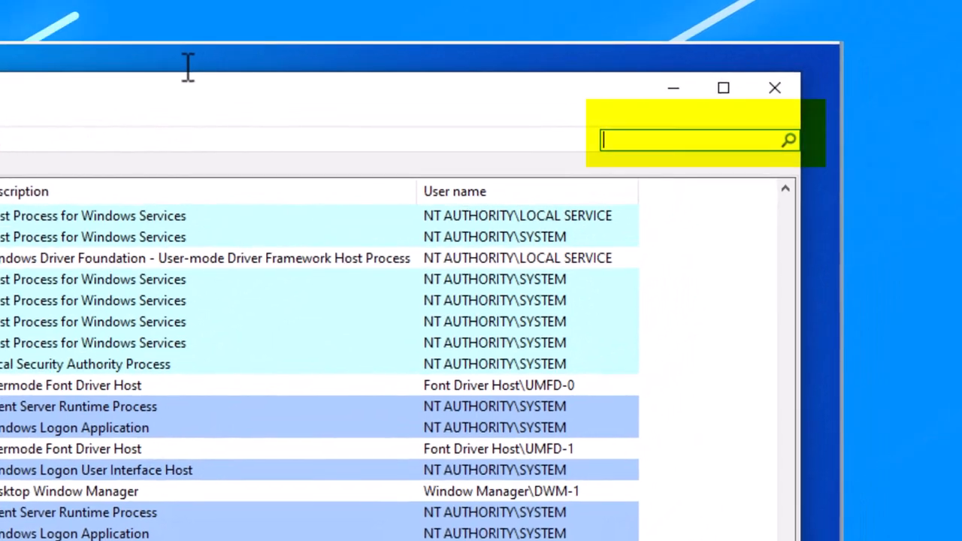
- Enter 'fire' in the process search, then bring up the Options dialog
type("fire")
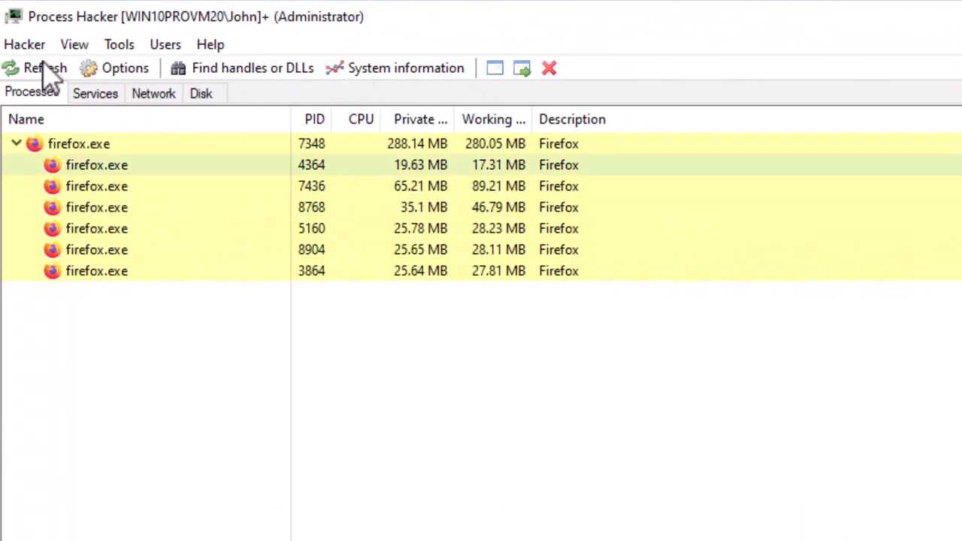
mouse_move(79, 143)
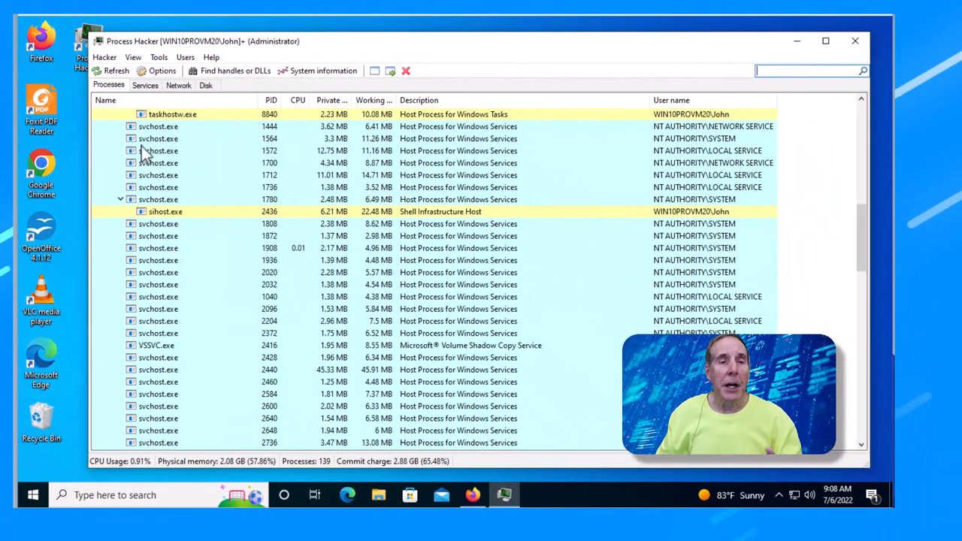
mouse_move(177, 164)
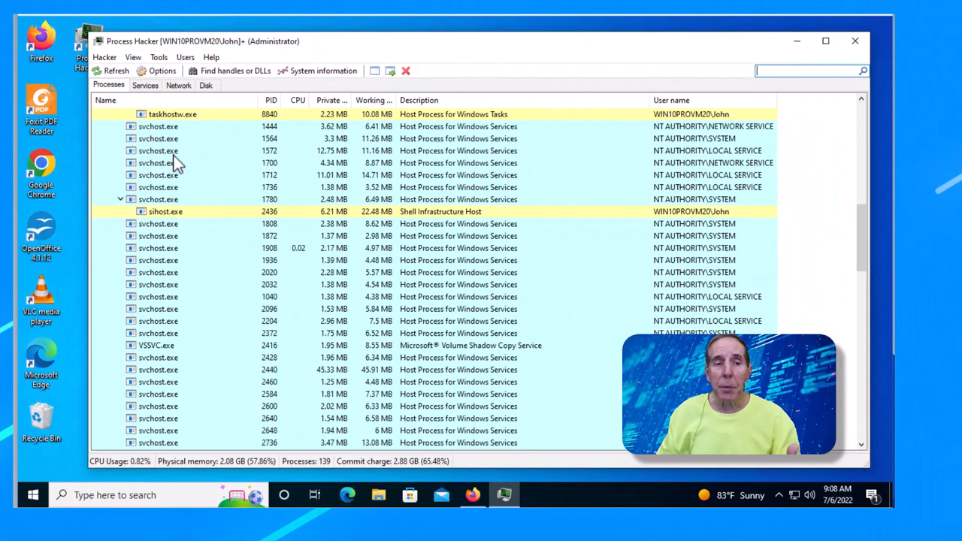
mouse_move(148, 154)
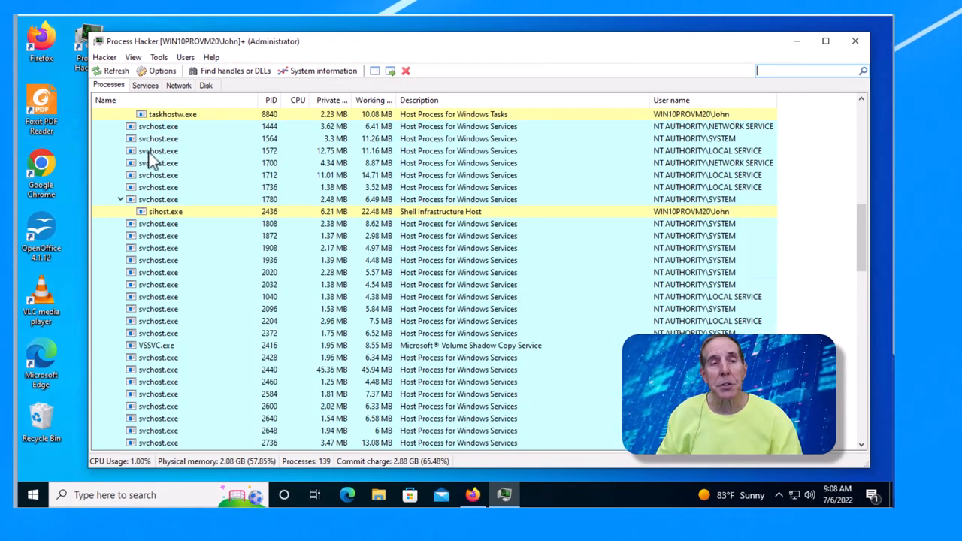
left_click(162, 70)
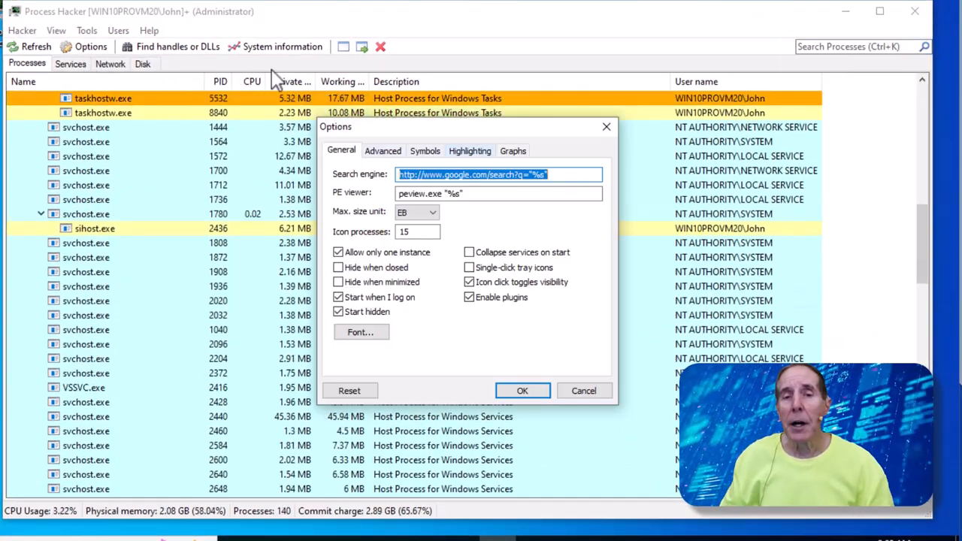
- Switch Options to Highlighting and scroll the colour list to Packed processes and Protected handles
left_click(469, 150)
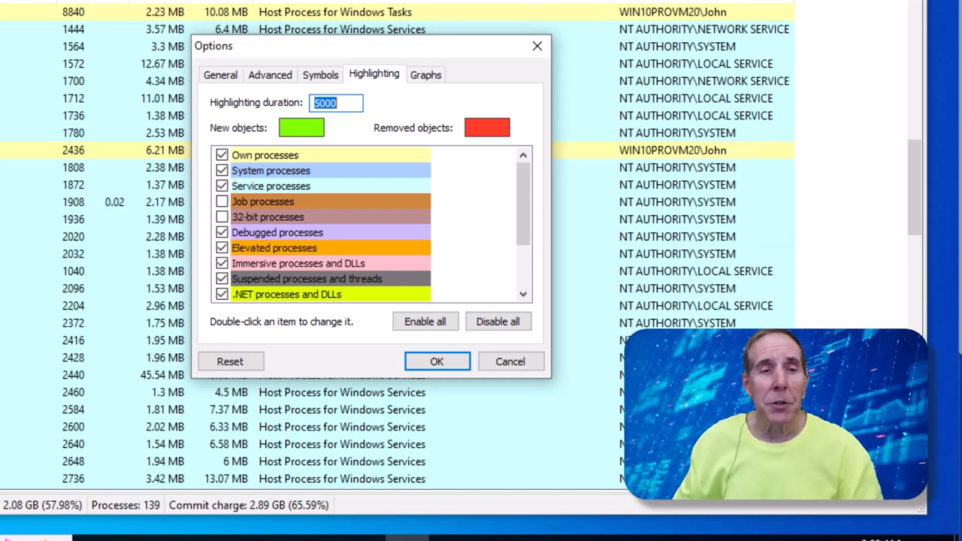
mouse_move(264, 154)
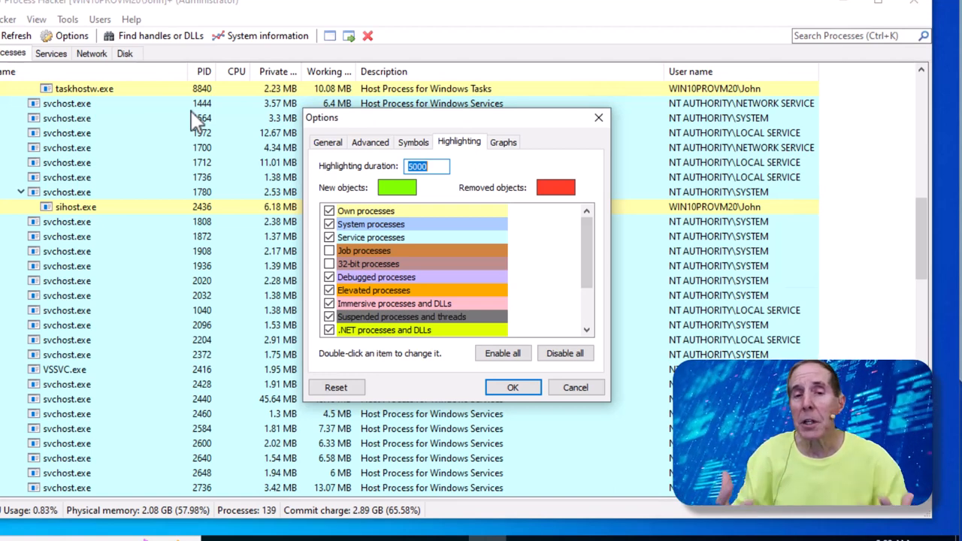
scroll("down", 3)
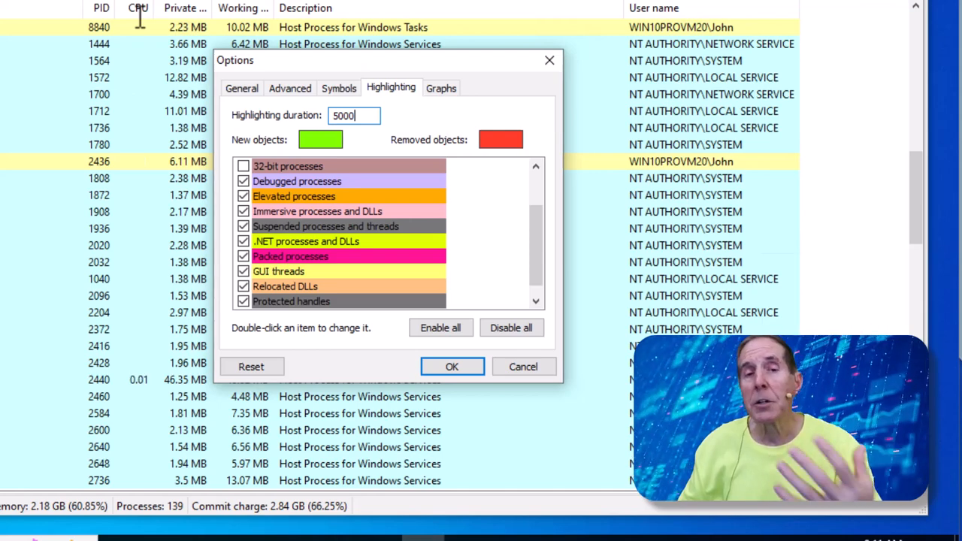
- Switch Options to the Advanced tab with warnings and kernel-mode driver options
left_click(289, 88)
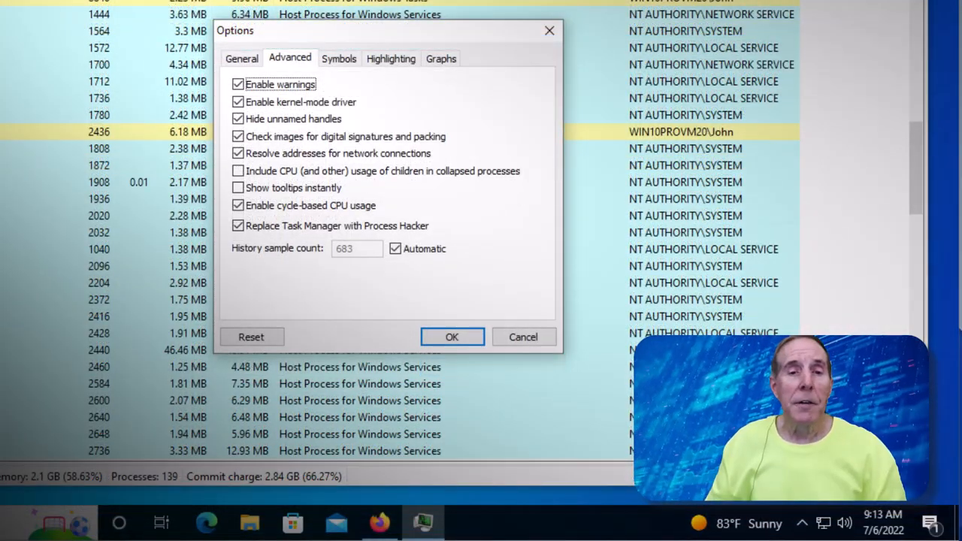
mouse_move(68, 15)
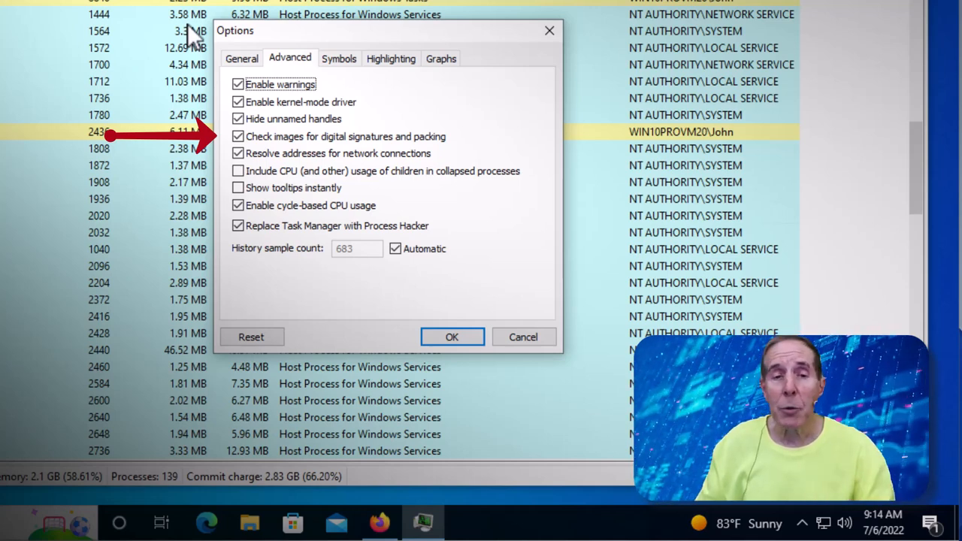
- Return Options to the General tab showing search engine URL and startup options
left_click(242, 58)
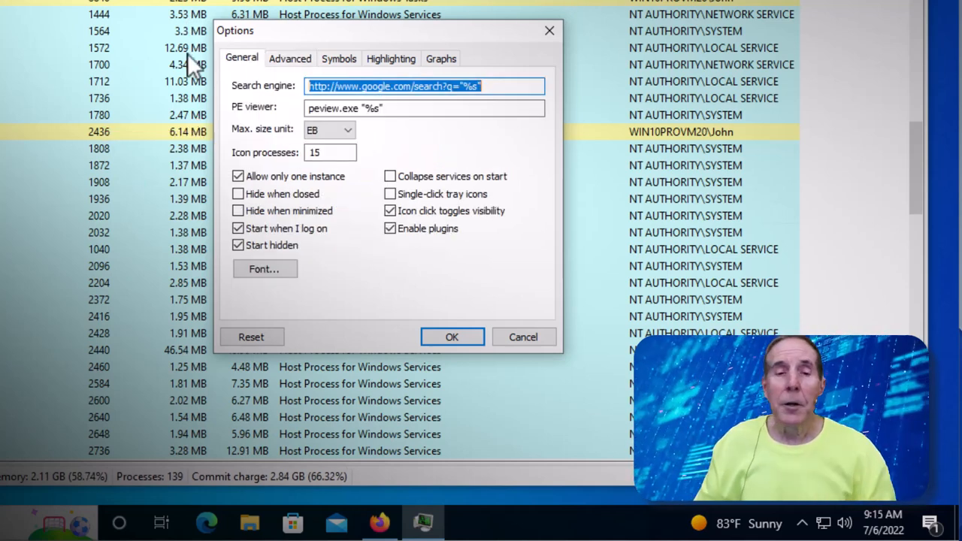
mouse_move(113, 49)
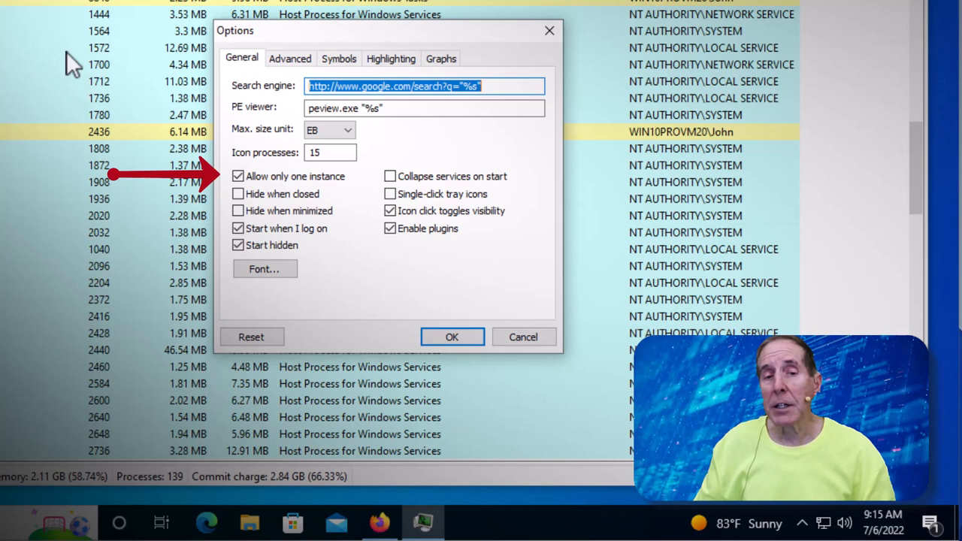
mouse_move(120, 64)
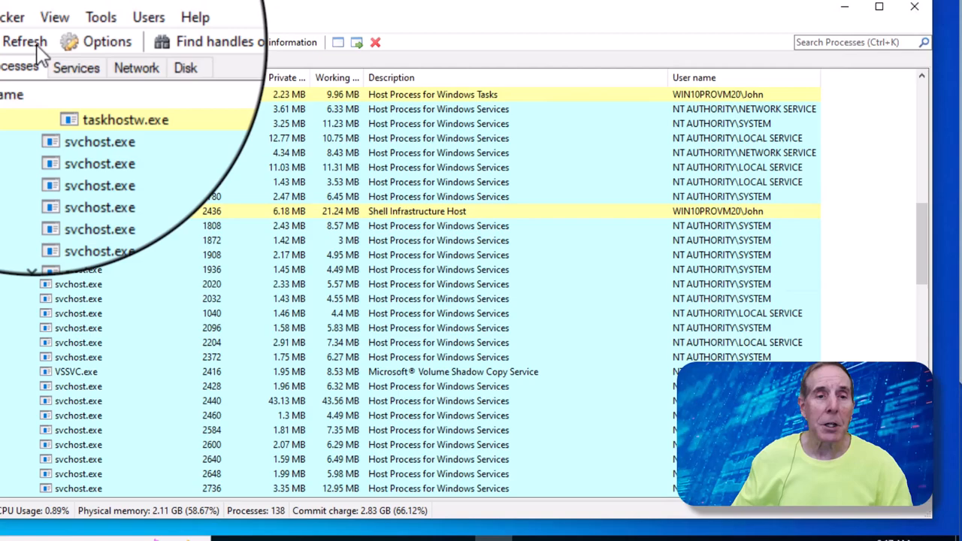
right_click(286, 77)
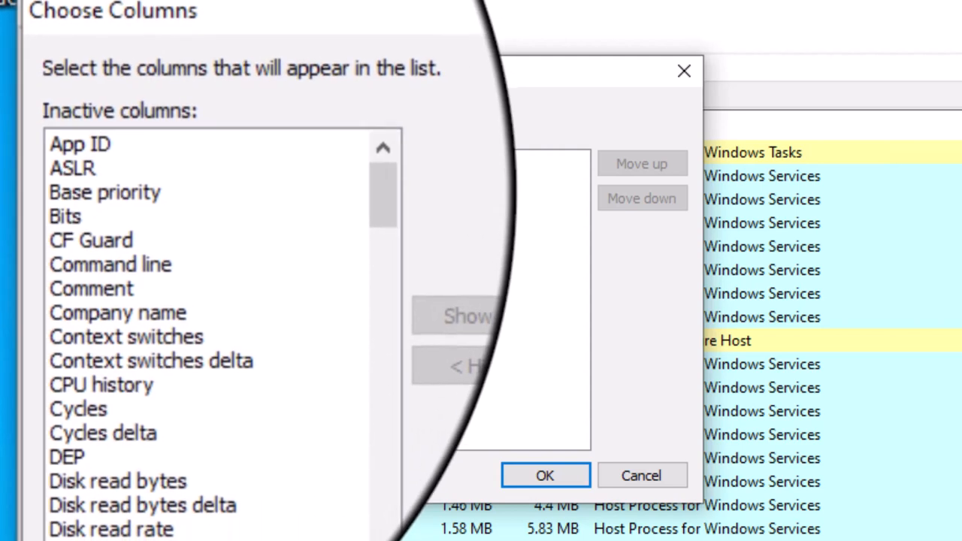
left_click(151, 361)
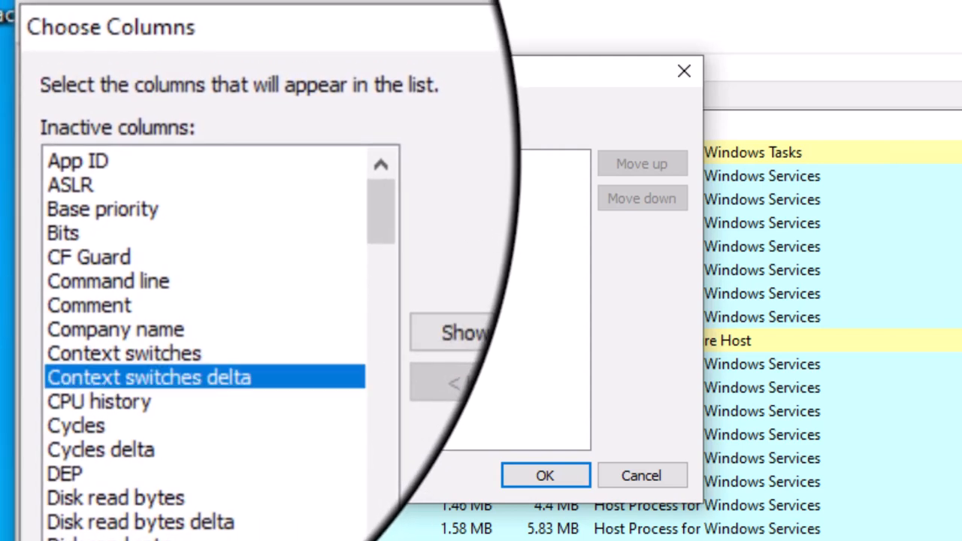
scroll("down", 3)
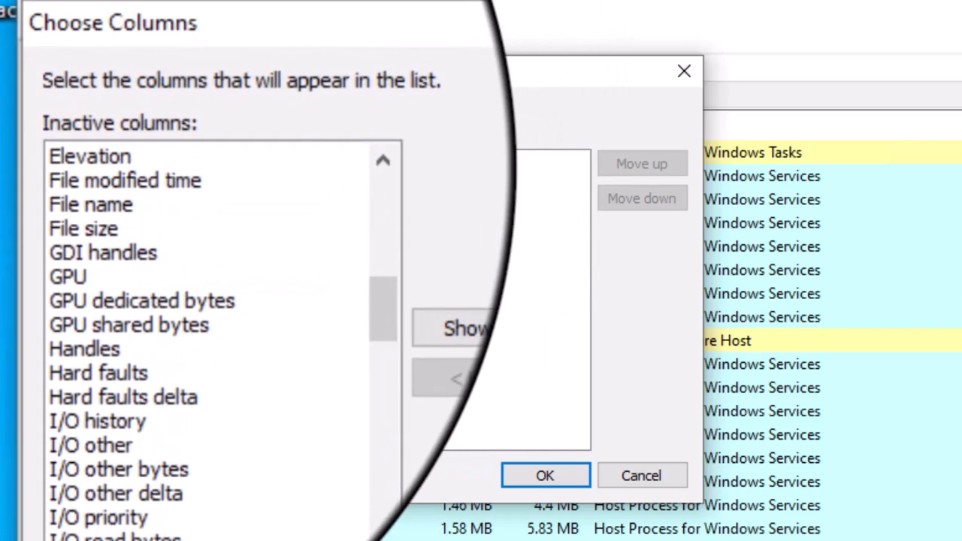
left_click(120, 397)
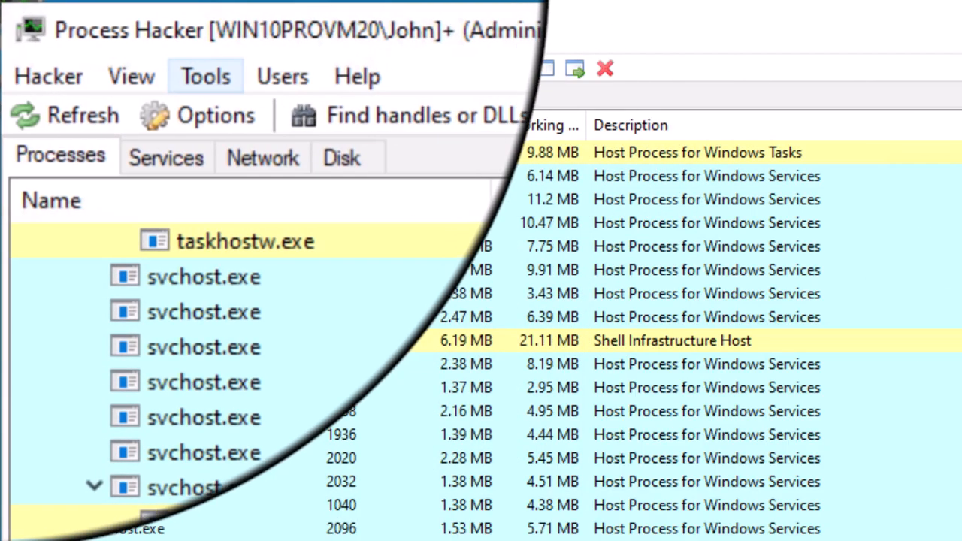
- Refresh the process list via View > Refresh (F5)
left_click(148, 78)
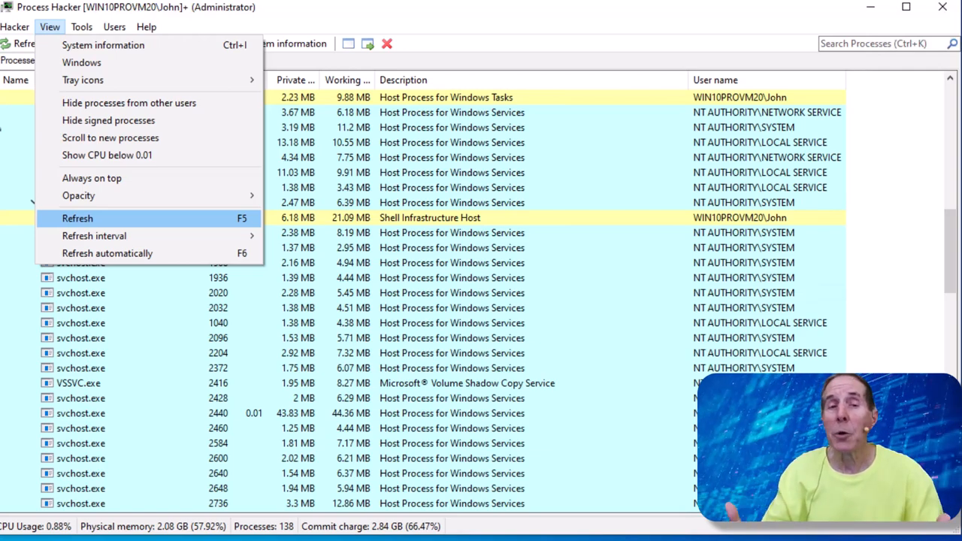
left_click(77, 218)
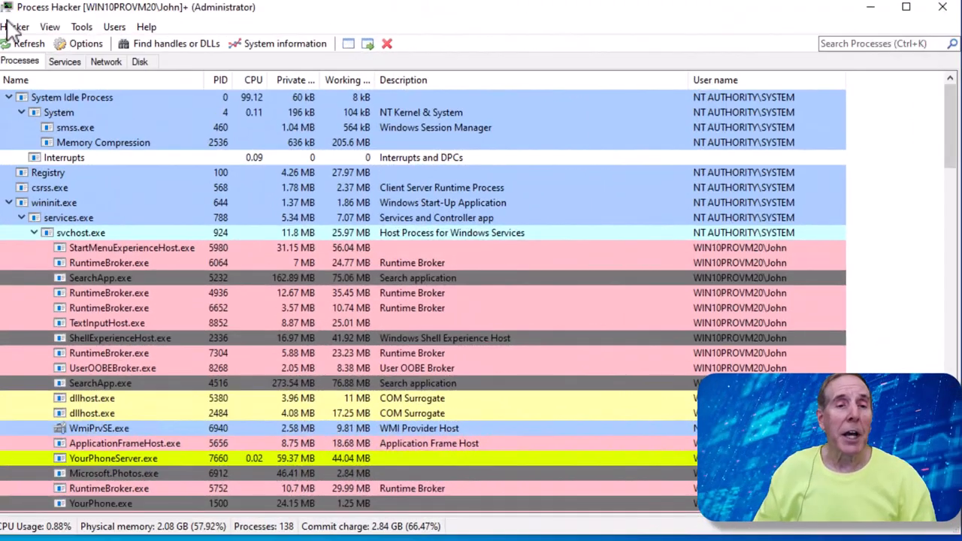
mouse_move(173, 132)
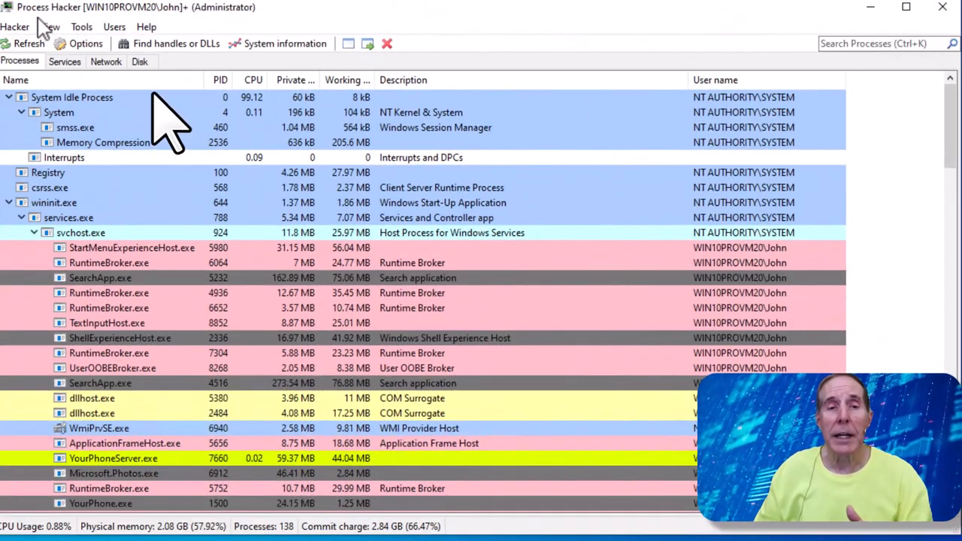
- Sort by user name, private bytes and working set, then reset to tree order
left_click(15, 80)
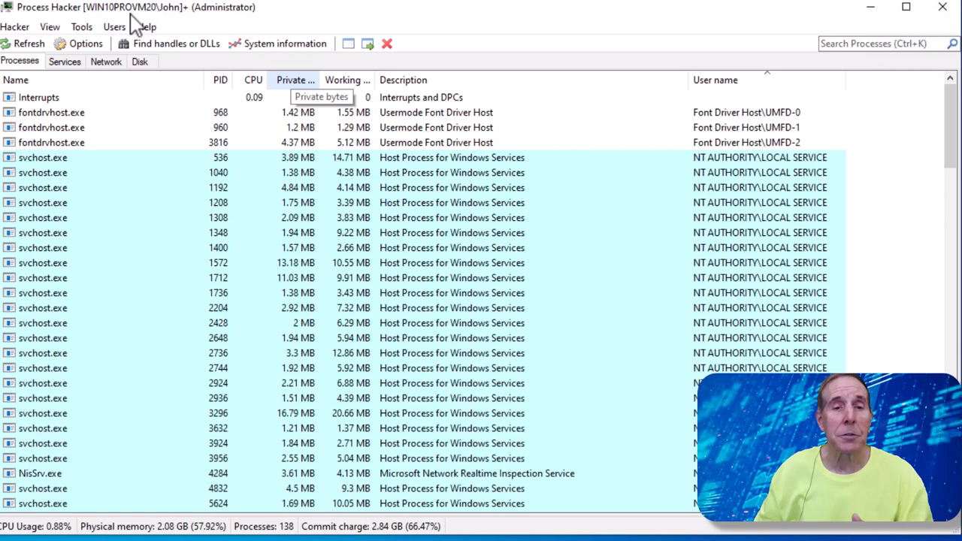
left_click(295, 80)
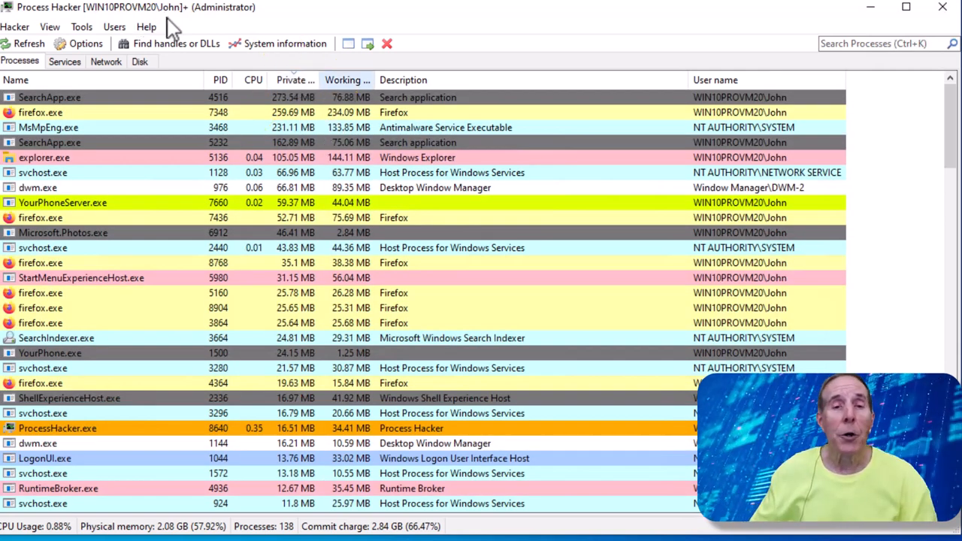
left_click(346, 80)
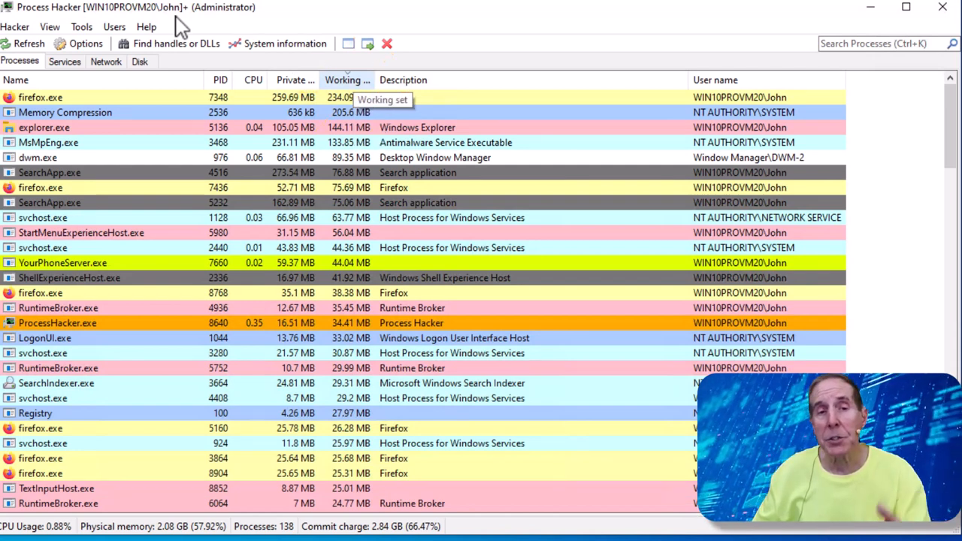
left_click(16, 80)
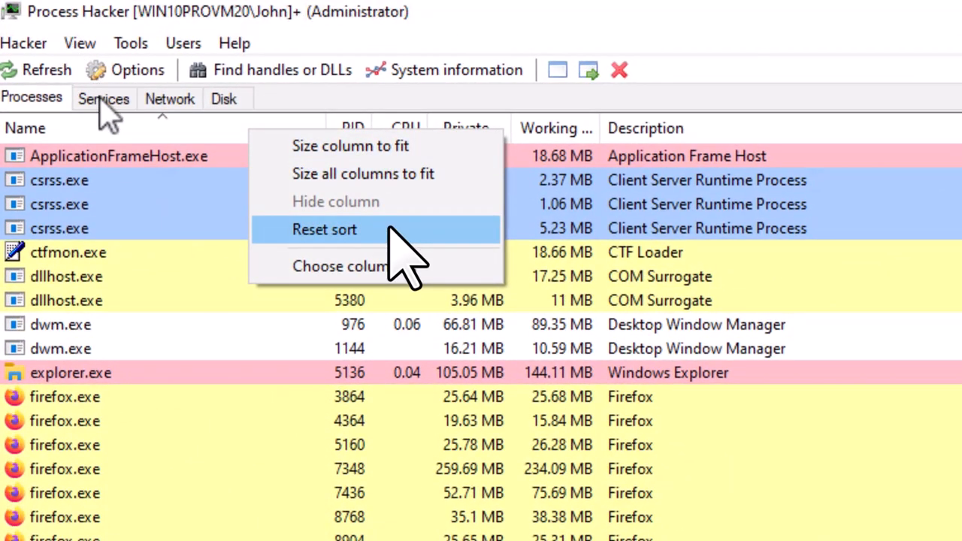
left_click(324, 229)
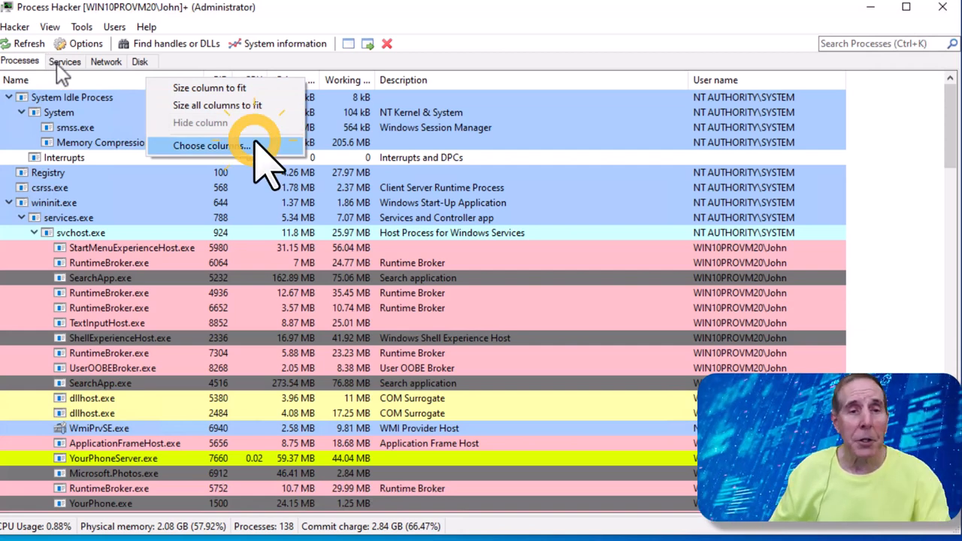
left_click(200, 145)
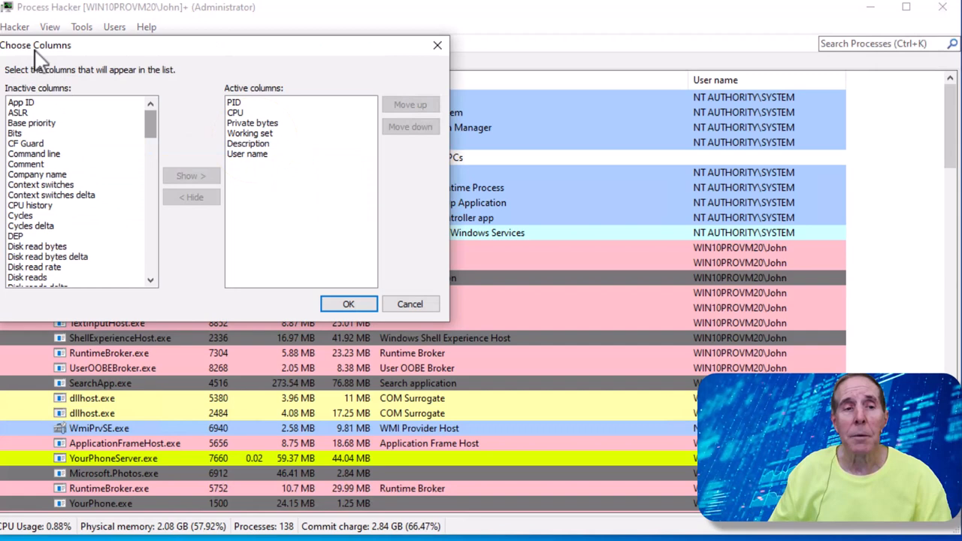
scroll("down", 3)
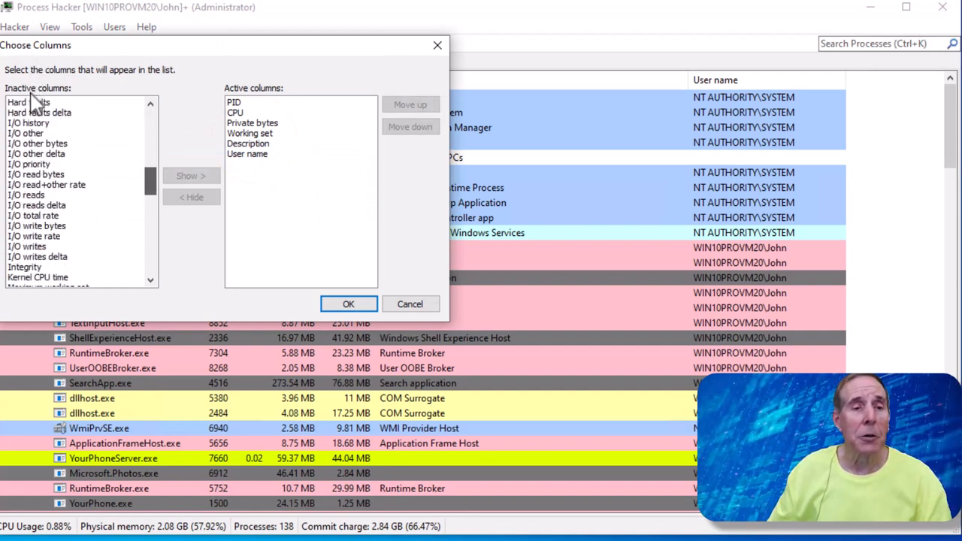
scroll("down", 3)
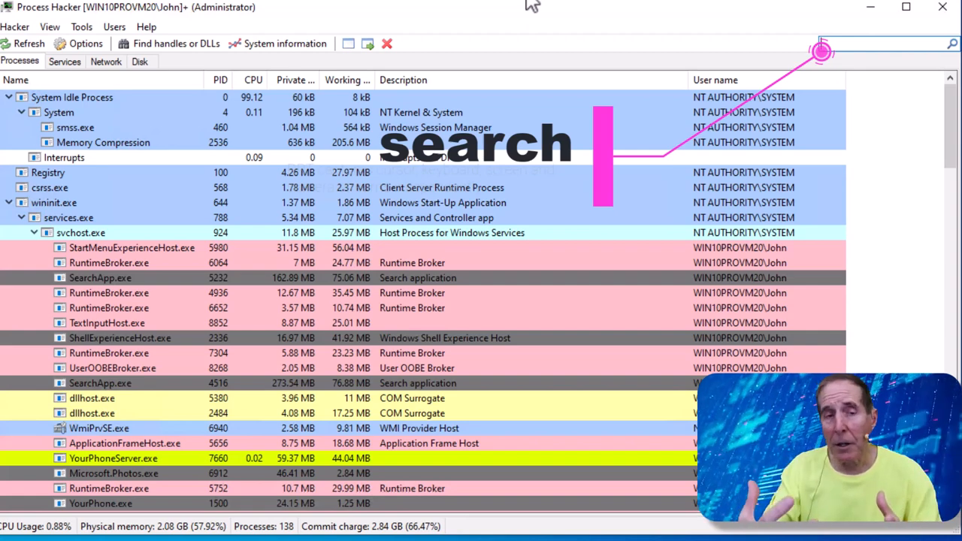
left_click(872, 43)
type("J")
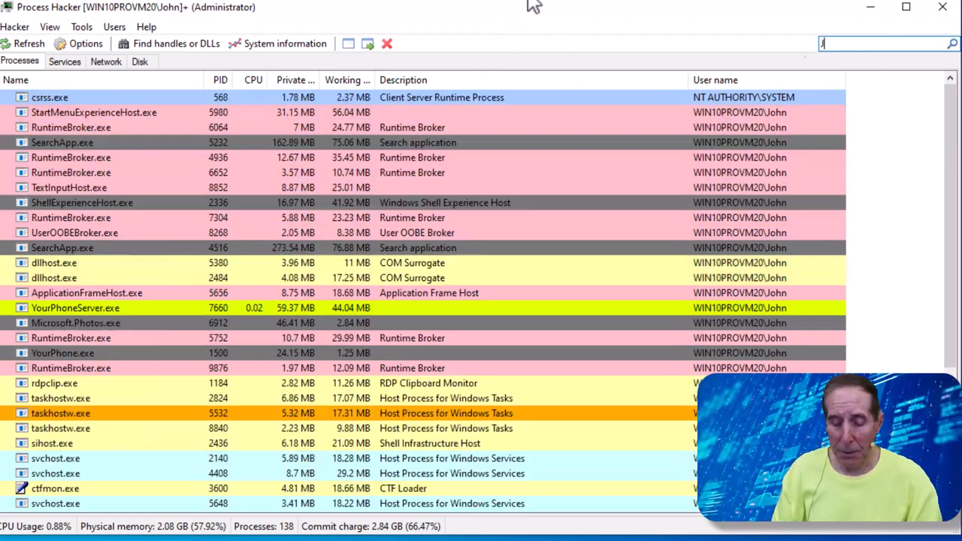
type("ohn")
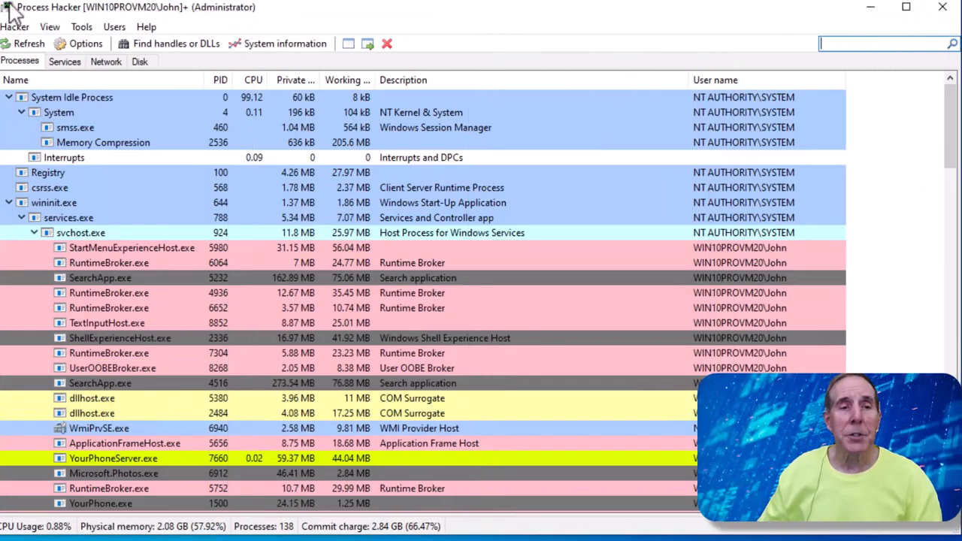
- Browse the Services list, glance at Disk, then open the 3ware driver's action menu
left_click(64, 61)
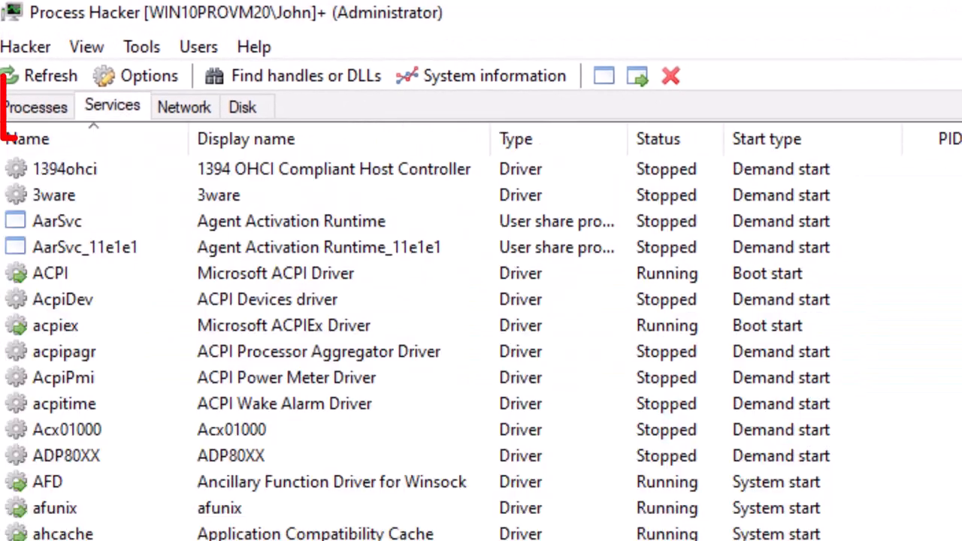
left_click(242, 106)
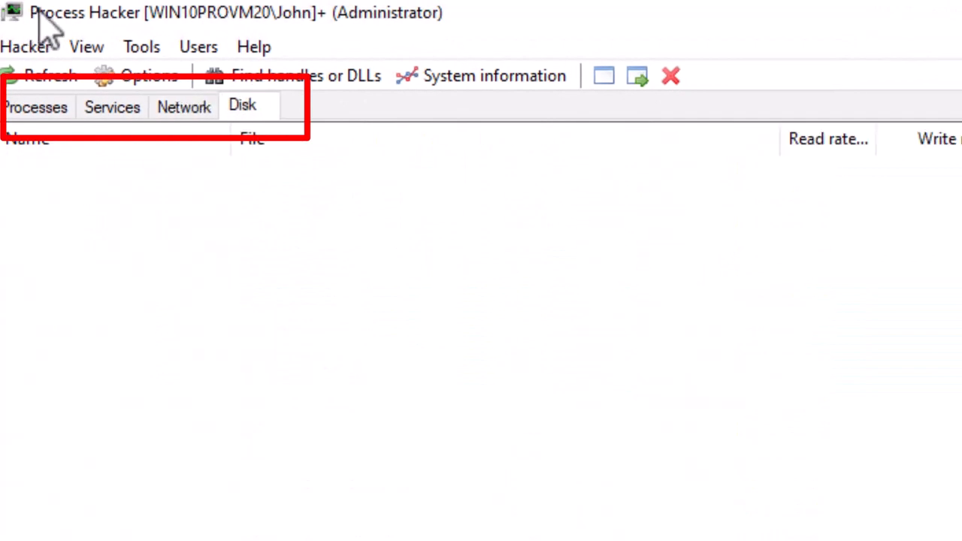
left_click(112, 105)
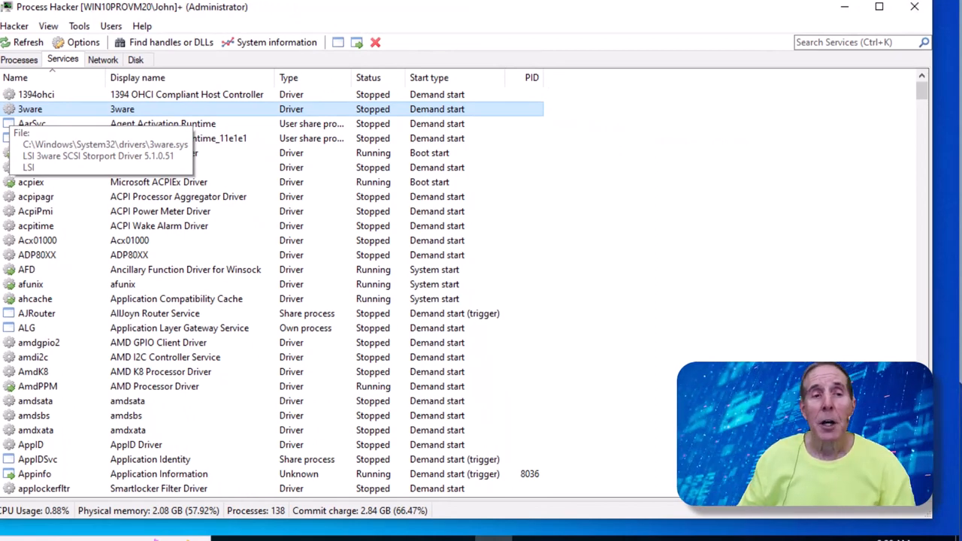
right_click(30, 109)
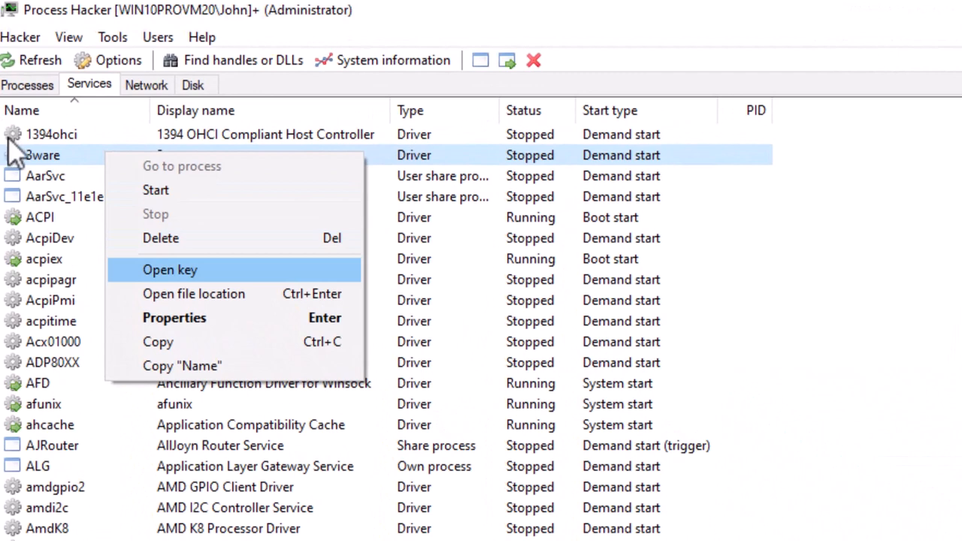
left_click(169, 270)
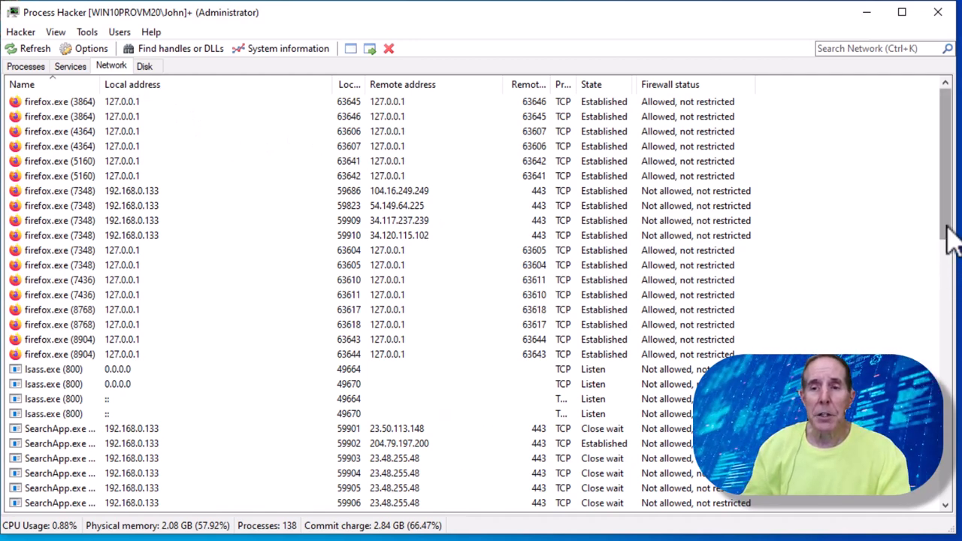
- Scroll the connections and open actions for the 23.50.113.148 connection
scroll("down", 3)
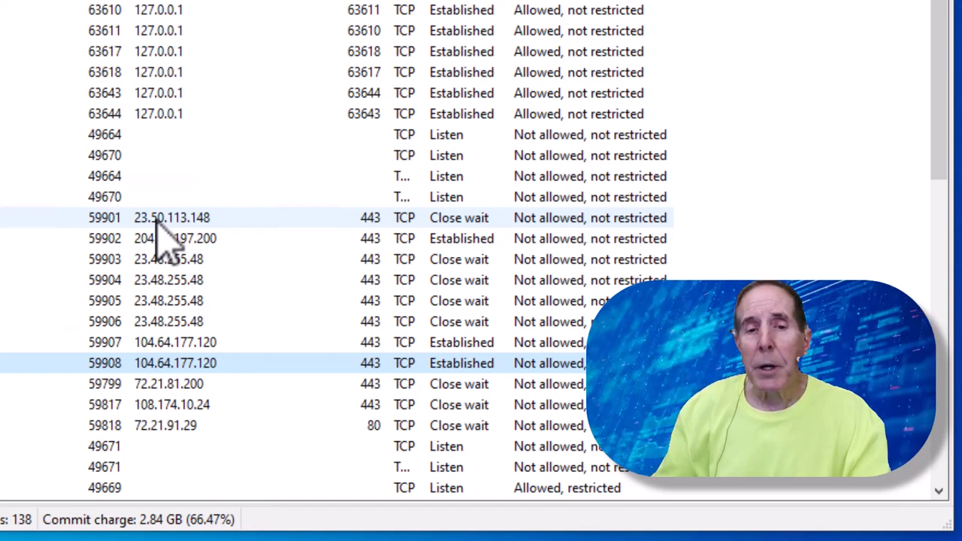
right_click(171, 217)
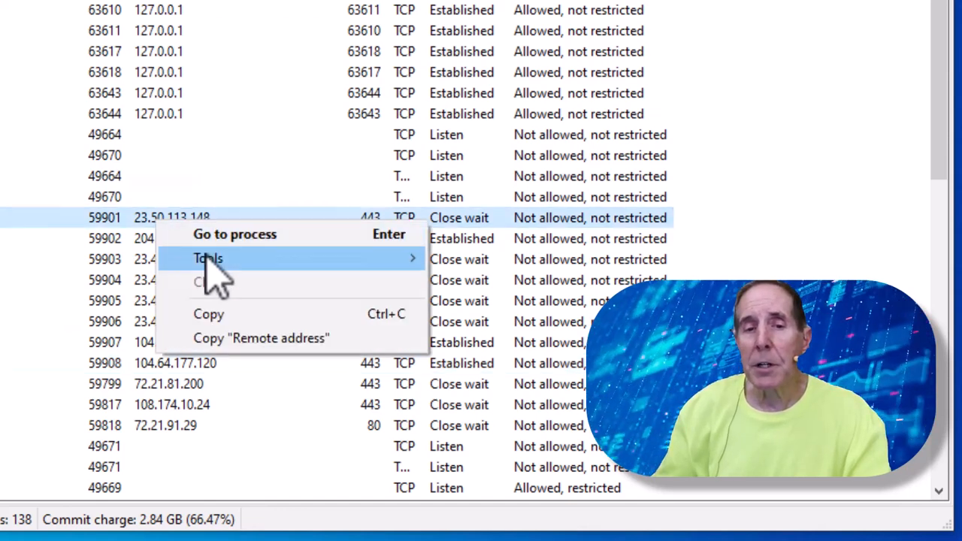
mouse_move(208, 258)
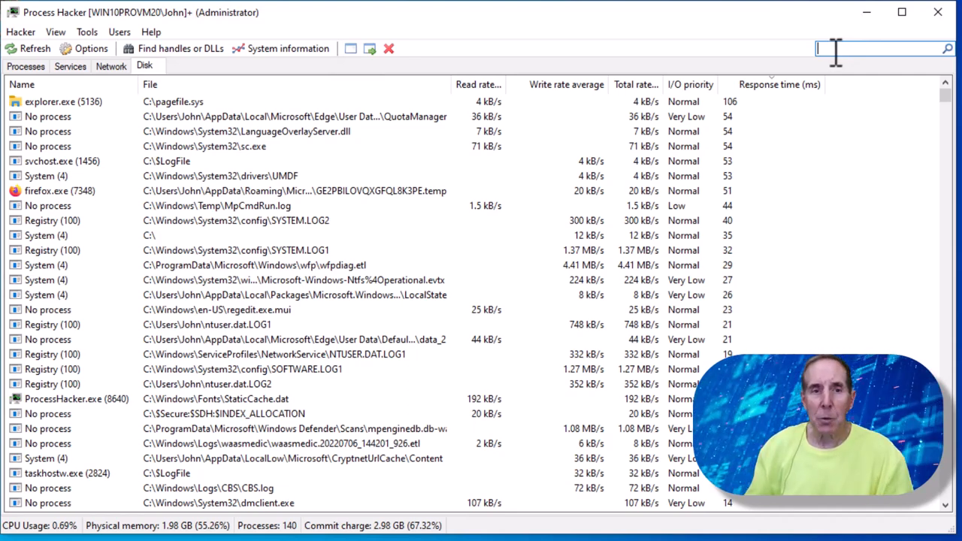
type("prefetch")
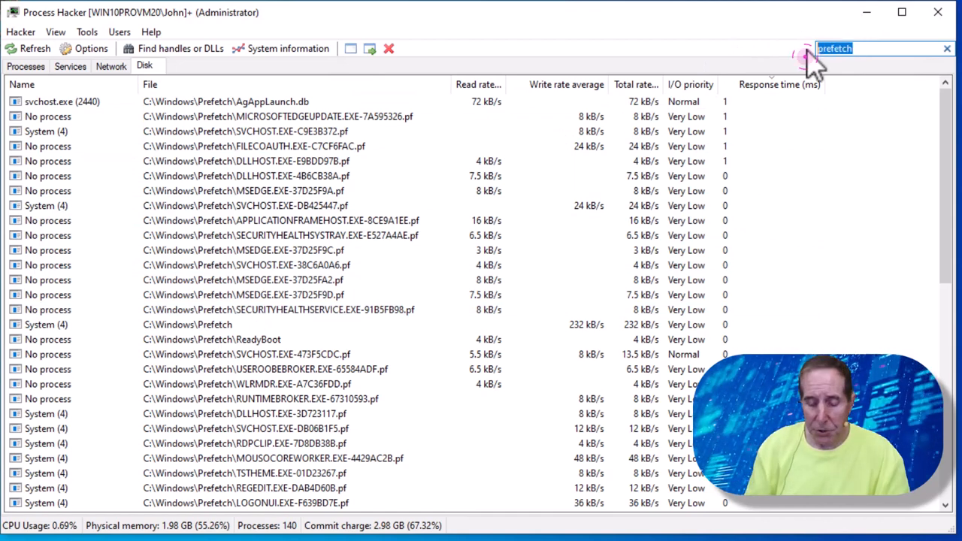
type("config")
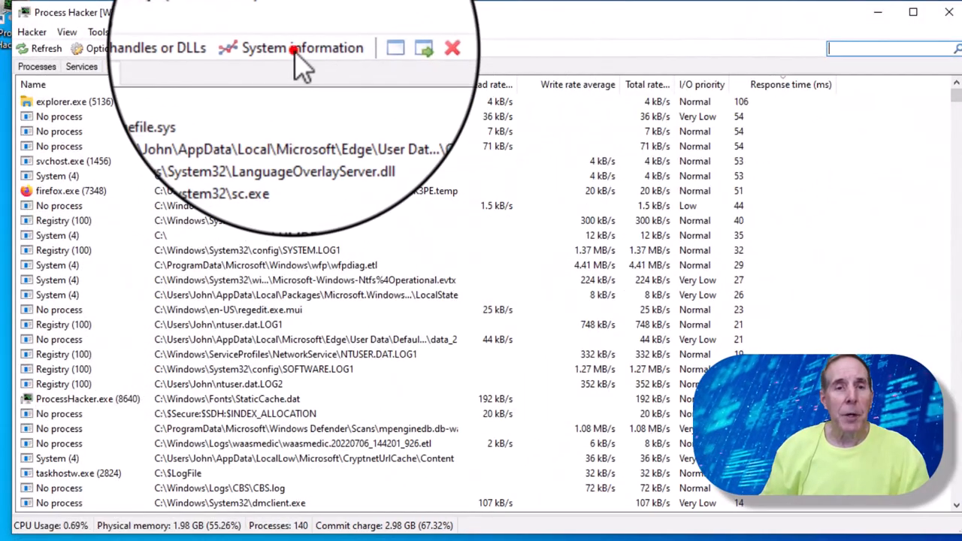
left_click(302, 47)
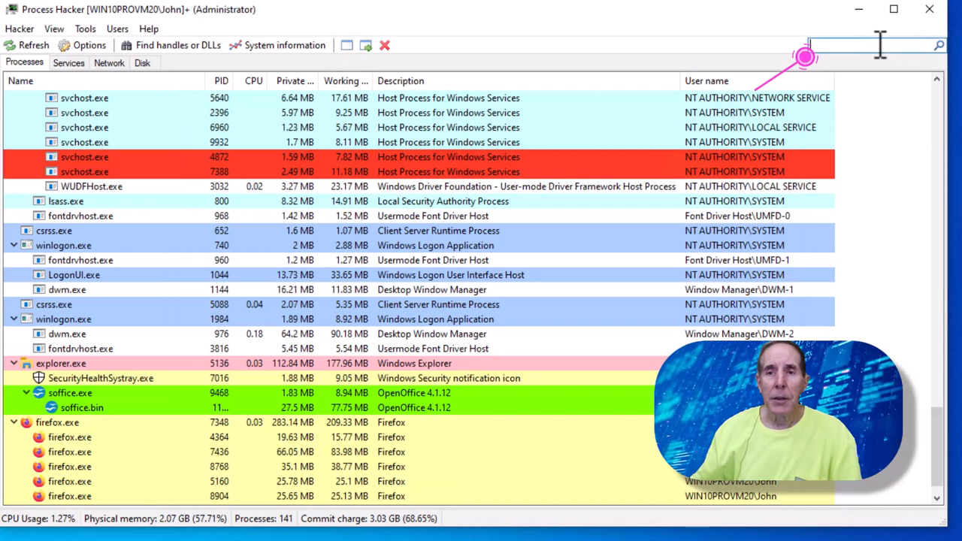
- Filter the process list with the search text 'soff'
type("soff")
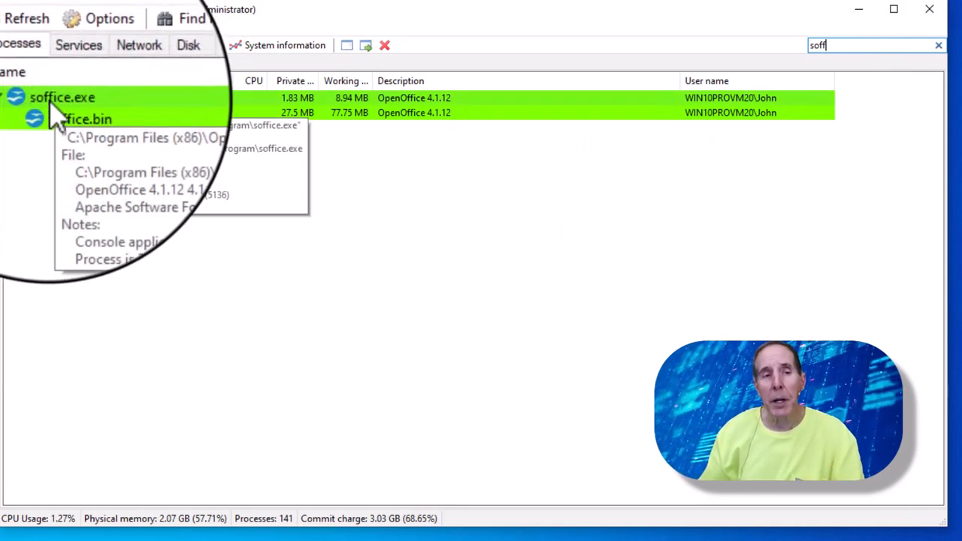
- Reduce soffice.exe's working set via Miscellaneous > Reduce working set
right_click(62, 97)
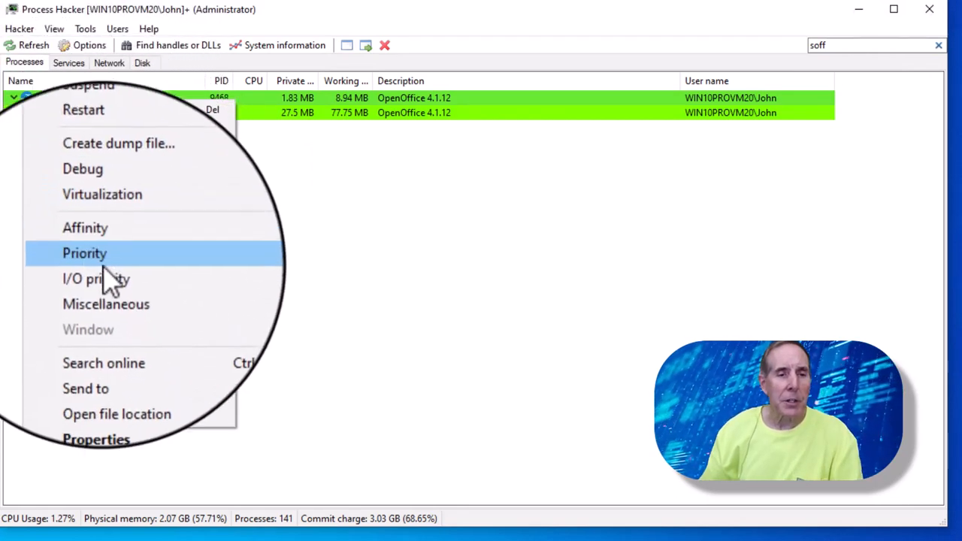
mouse_move(106, 291)
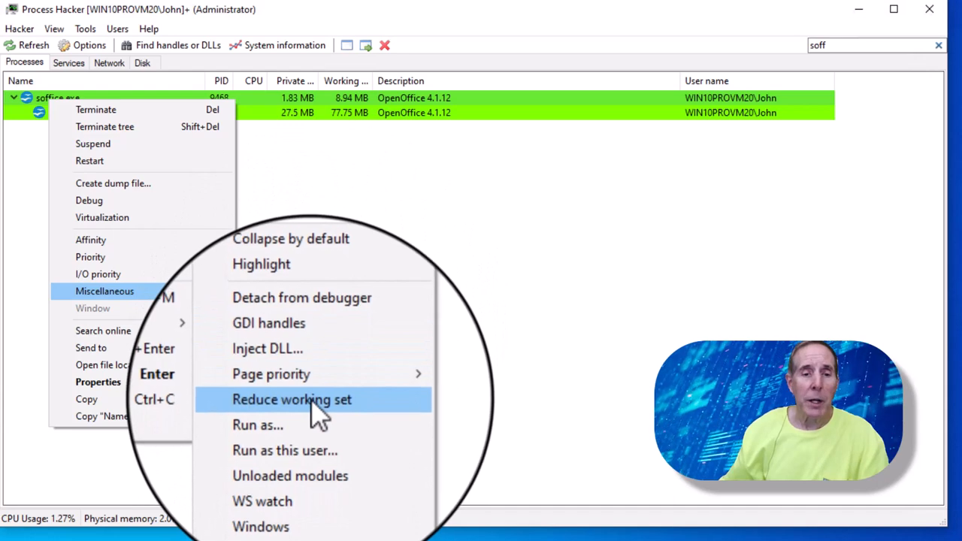
left_click(291, 399)
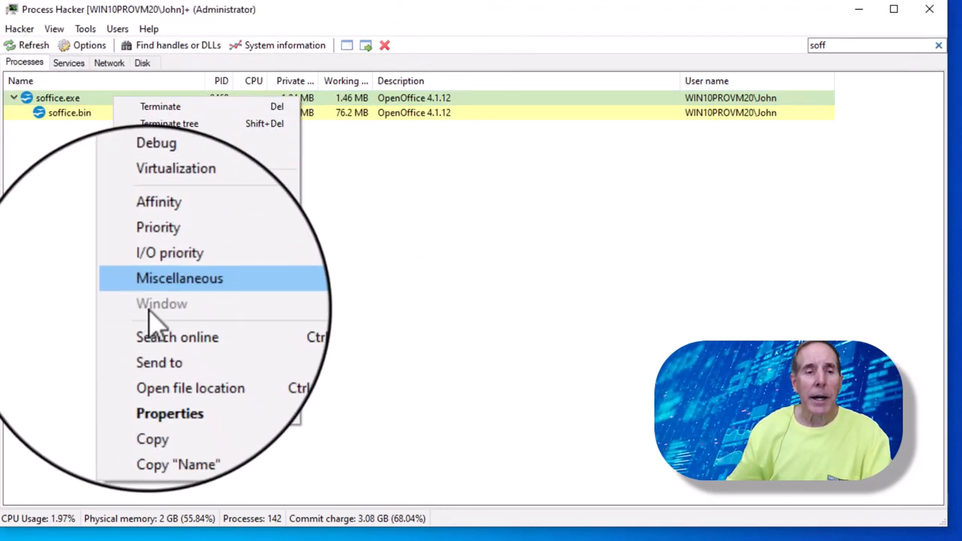
- Open soffice.exe's Properties and glance at its CPU and memory graphs
left_click(169, 413)
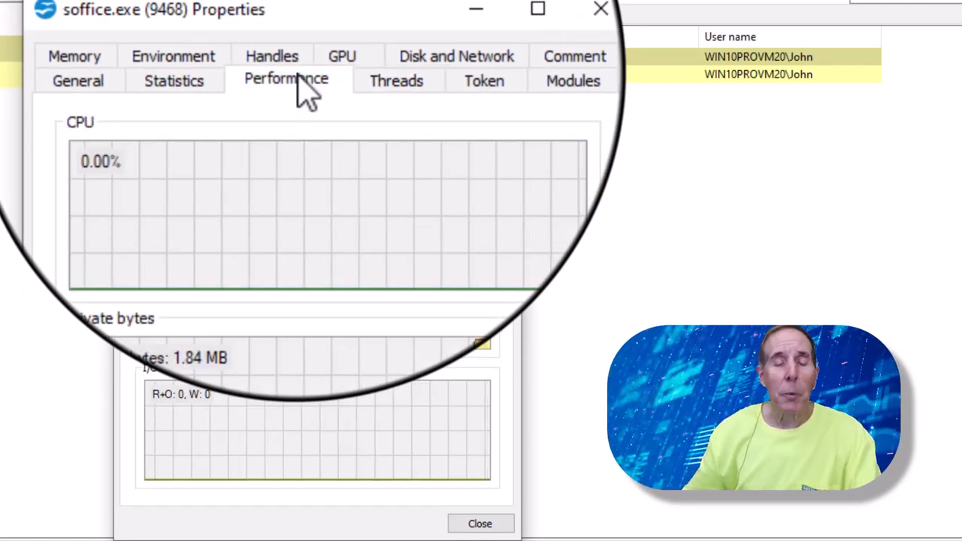
left_click(173, 81)
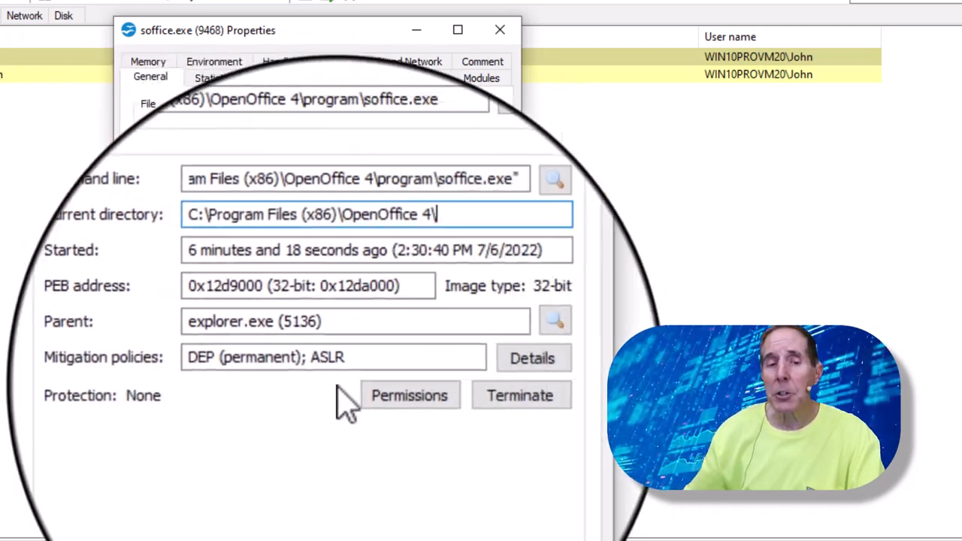
- Read the mitigation policy details, including the DEP (permanent) description, then close them
left_click(531, 358)
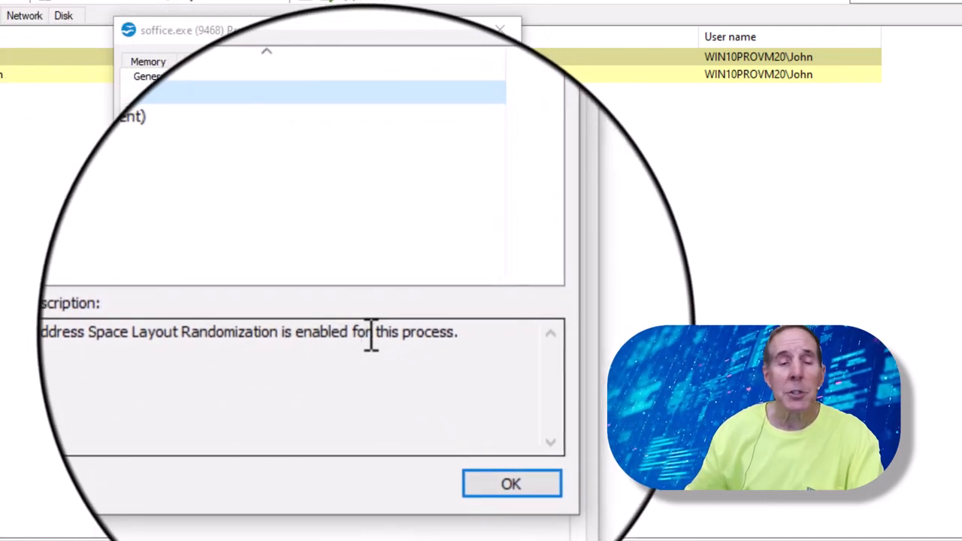
left_click(121, 138)
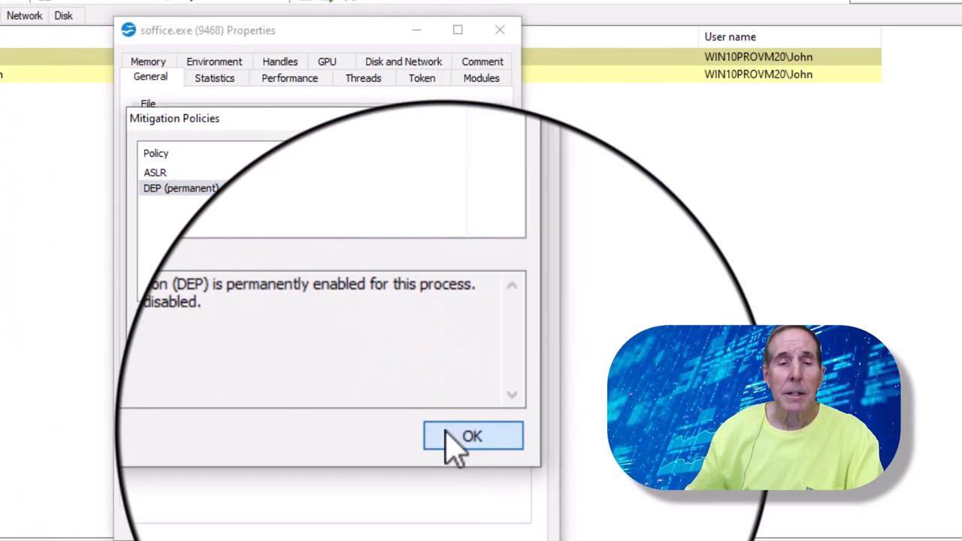
left_click(472, 436)
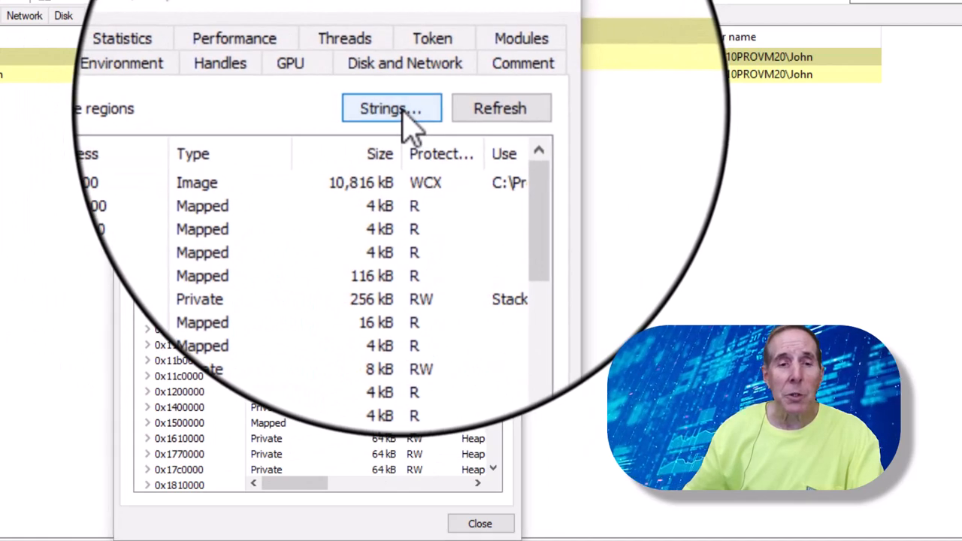
- Run a minimum-length-10 string search on private memory and browse the Filter options
left_click(391, 108)
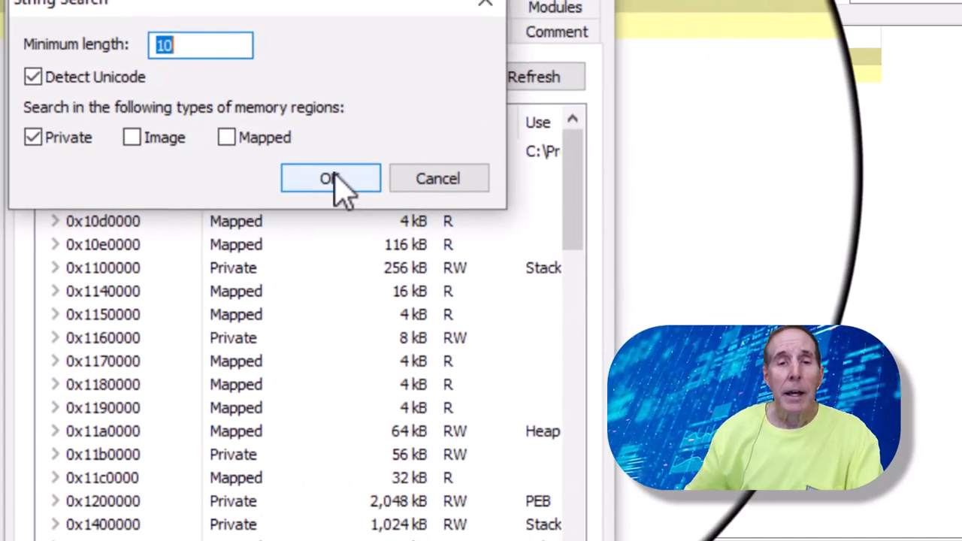
left_click(330, 178)
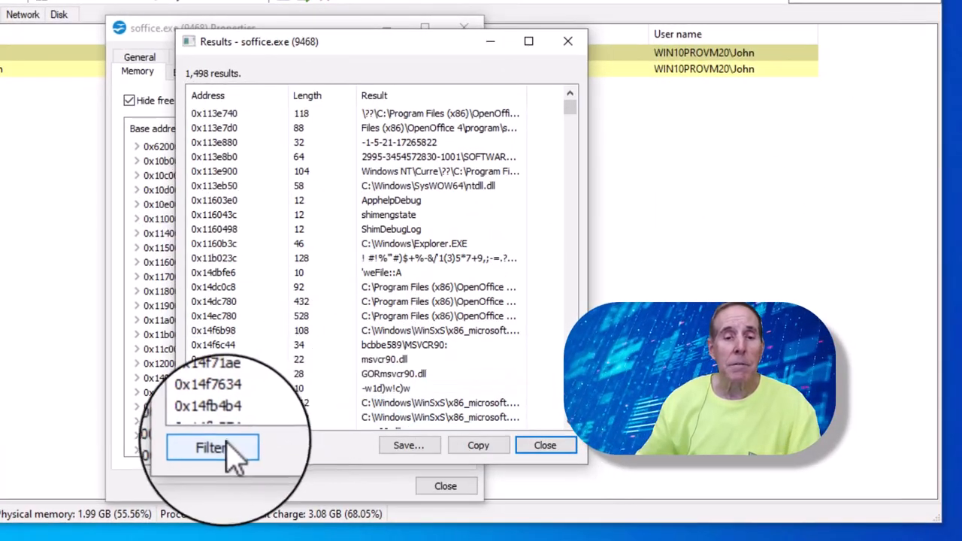
left_click(212, 448)
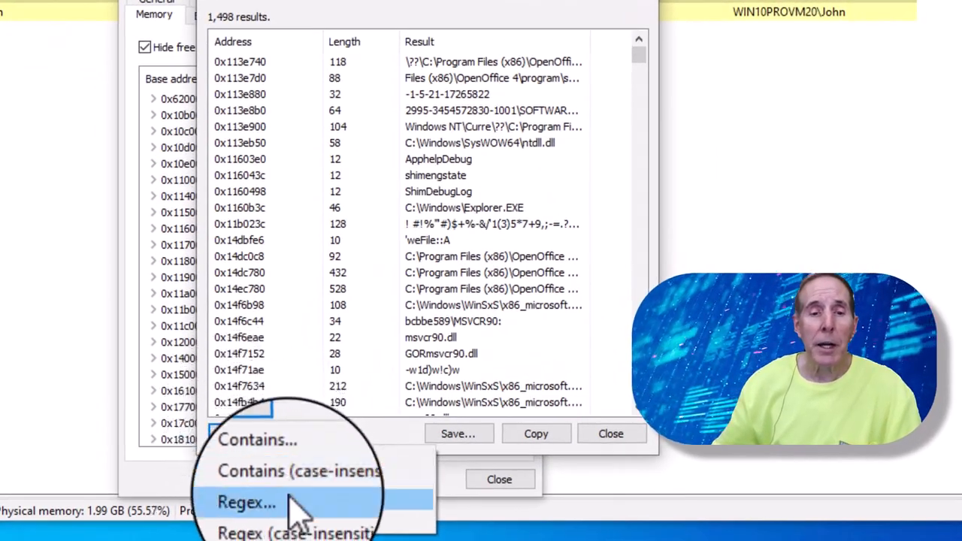
left_click(247, 502)
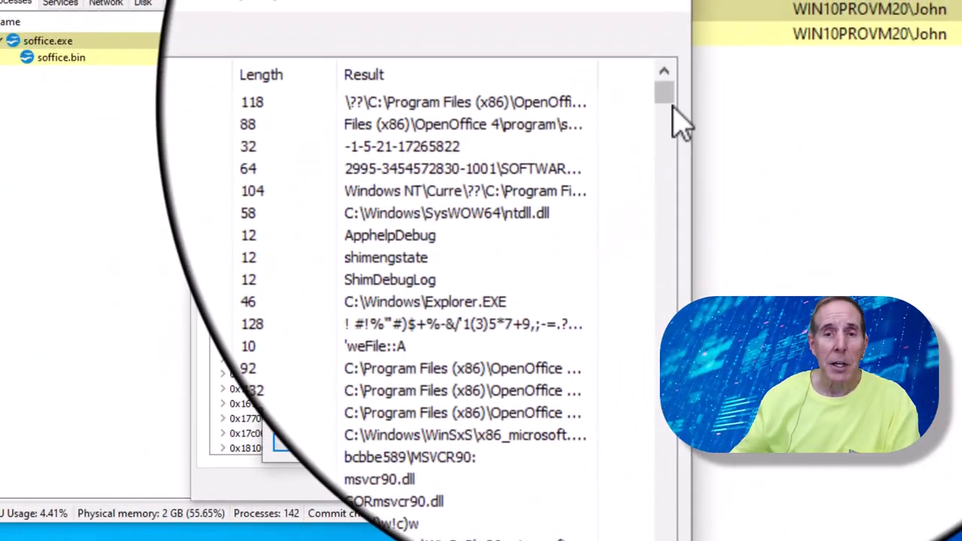
scroll("down", 3)
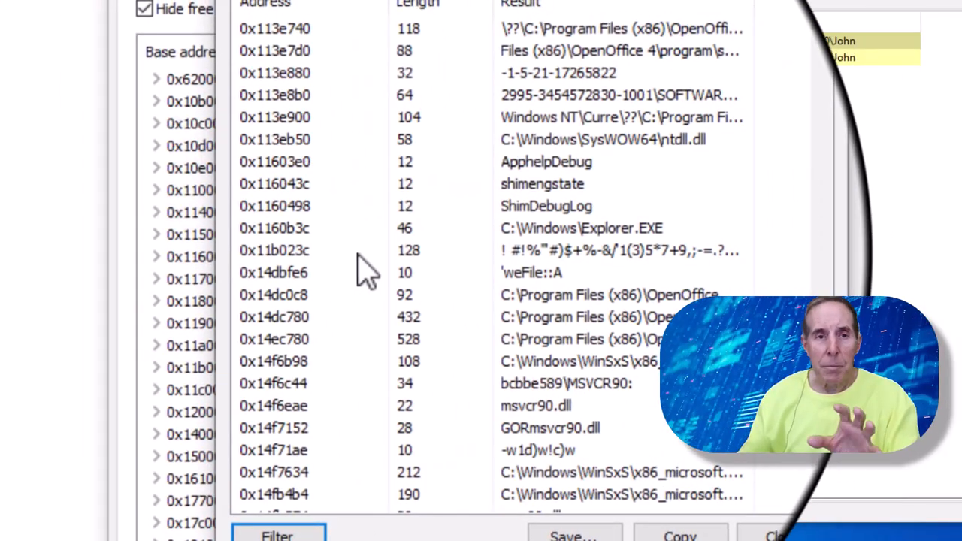
left_click(276, 536)
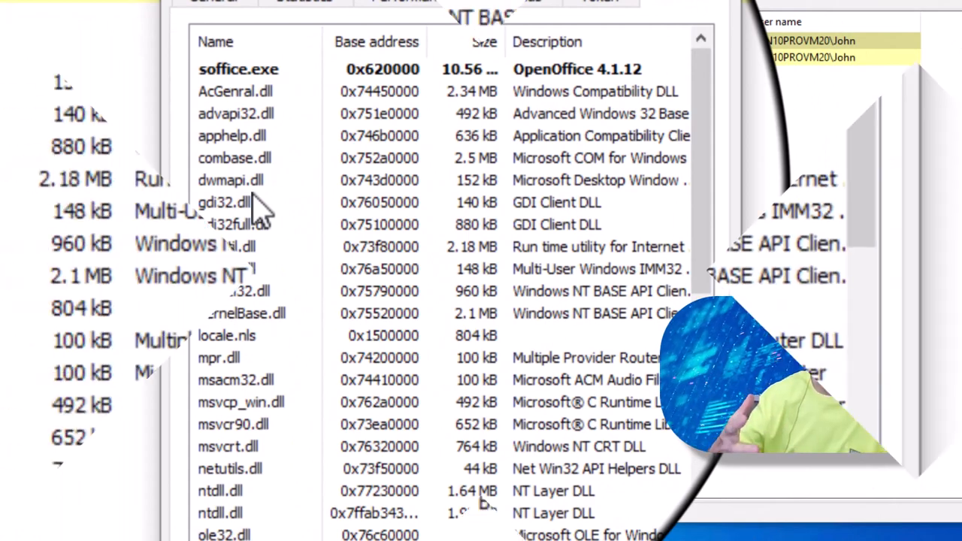
- View the DLLs loaded by soffice.exe on the Modules tab
left_click(349, 61)
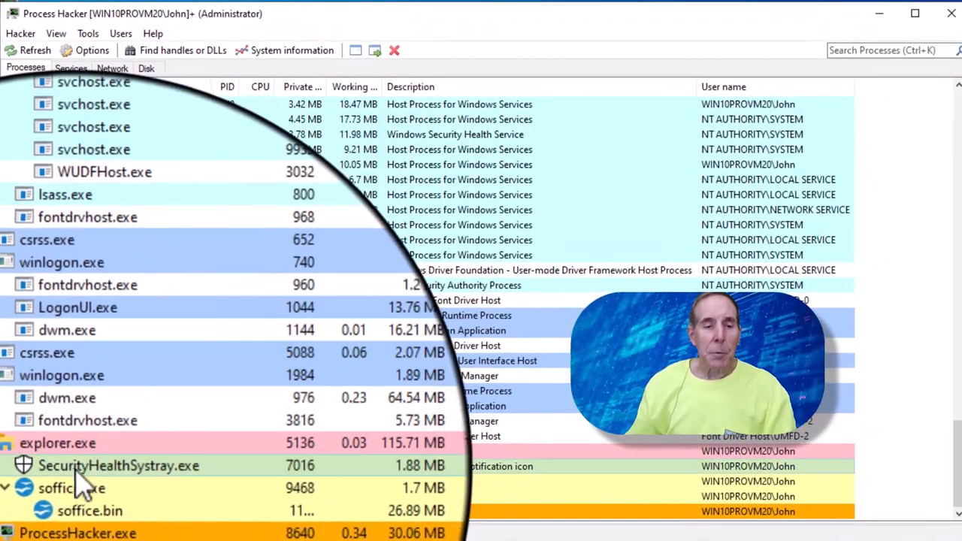
right_click(70, 488)
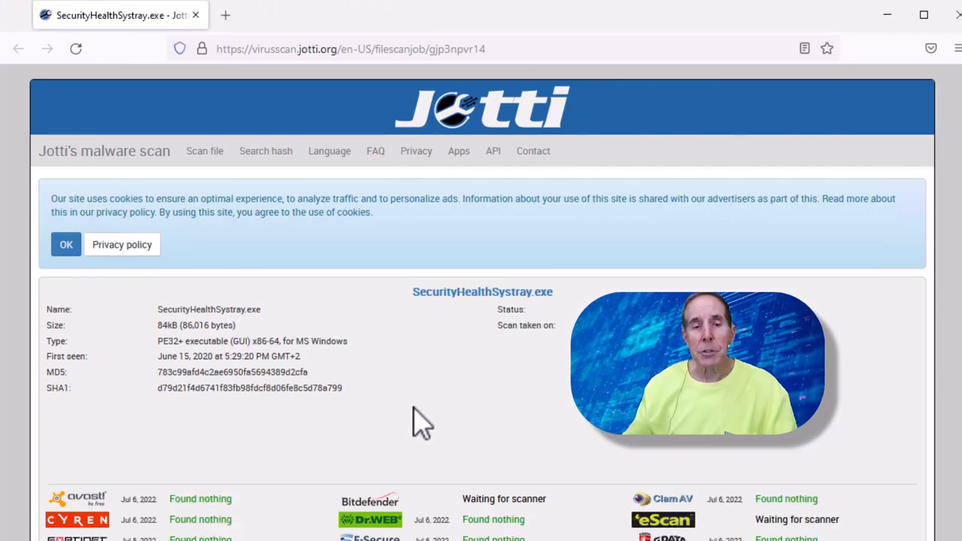
- Scroll down to read each scanner's result for SecurityHealthSystray.exe
scroll("down", 3)
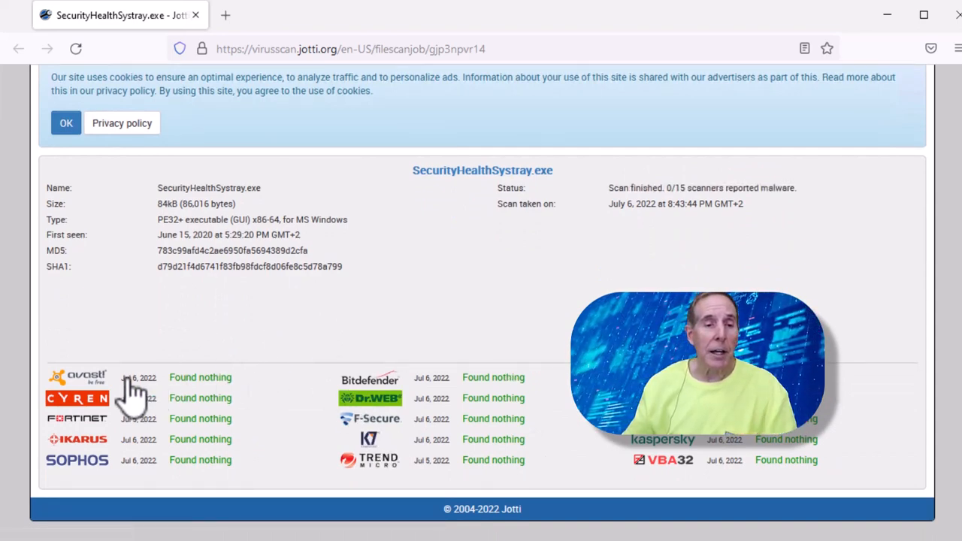
mouse_move(387, 459)
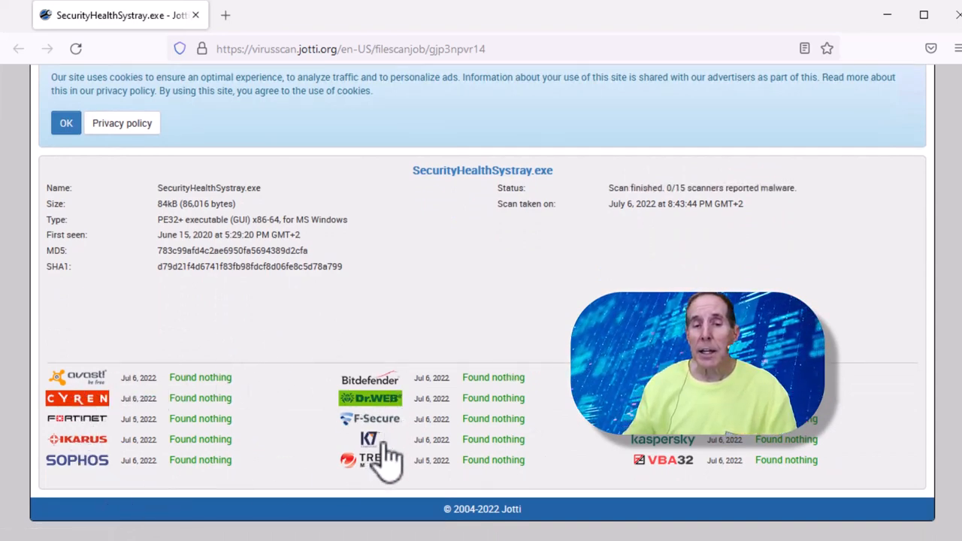